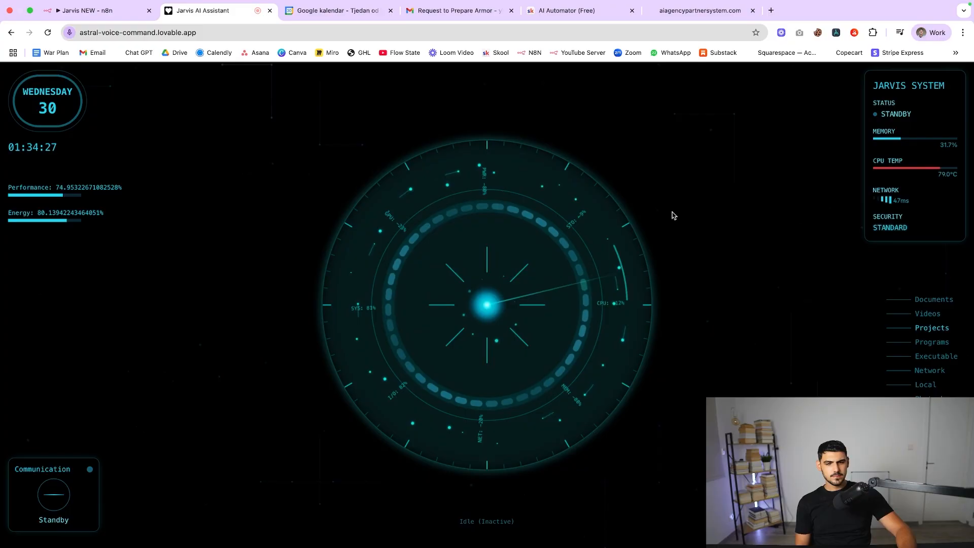
mouse_move(688, 221)
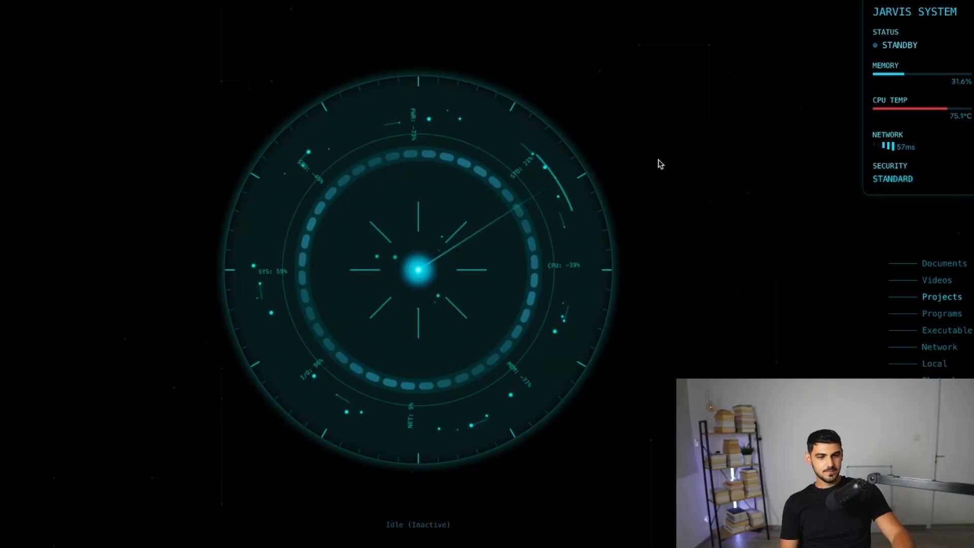
mouse_move(607, 102)
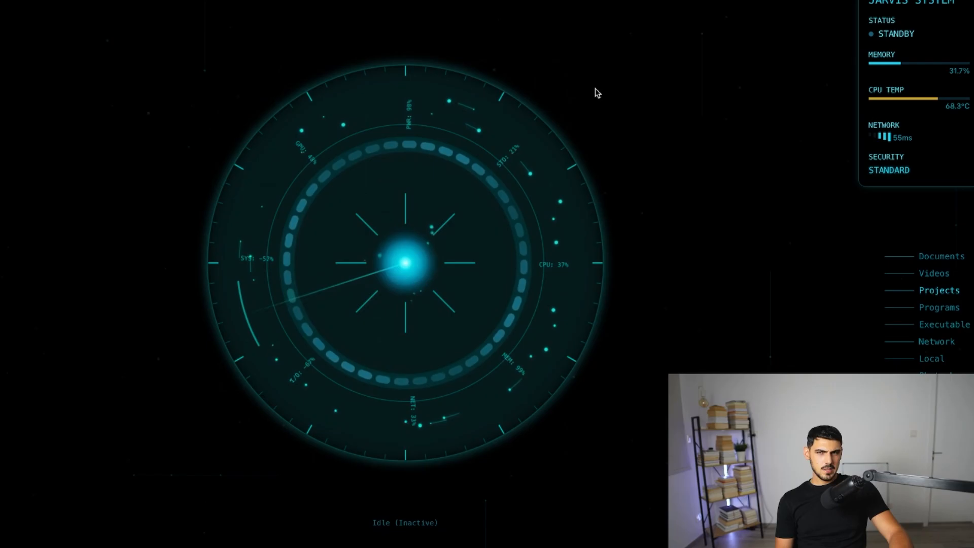
mouse_move(506, 72)
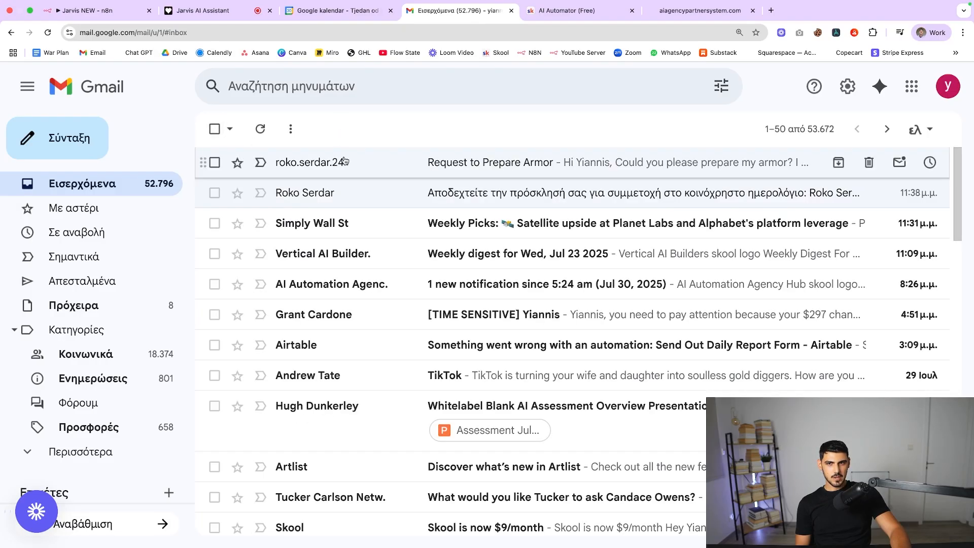
Step: View the Request to Prepare Armor email in Gmail, then return to the Jarvis assistant
left_click(490, 163)
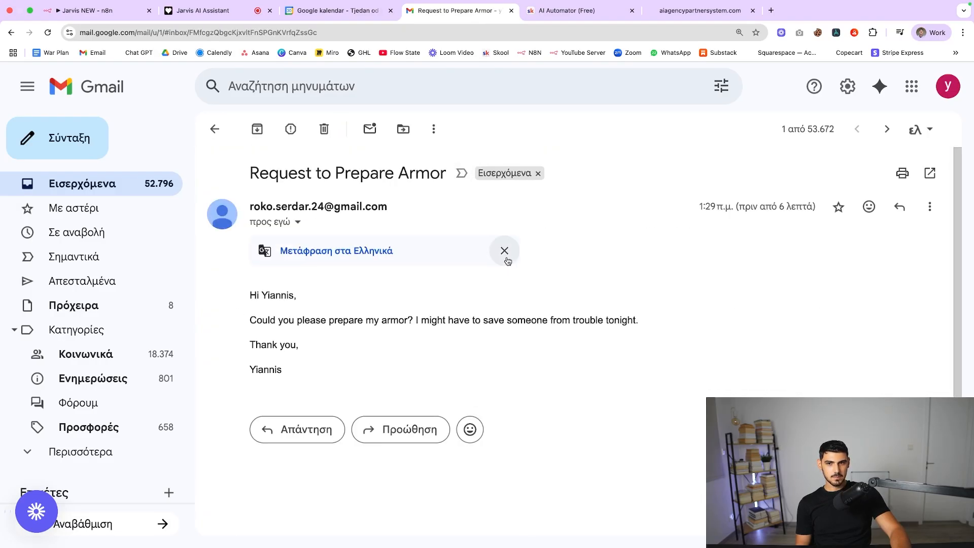
left_click(200, 10)
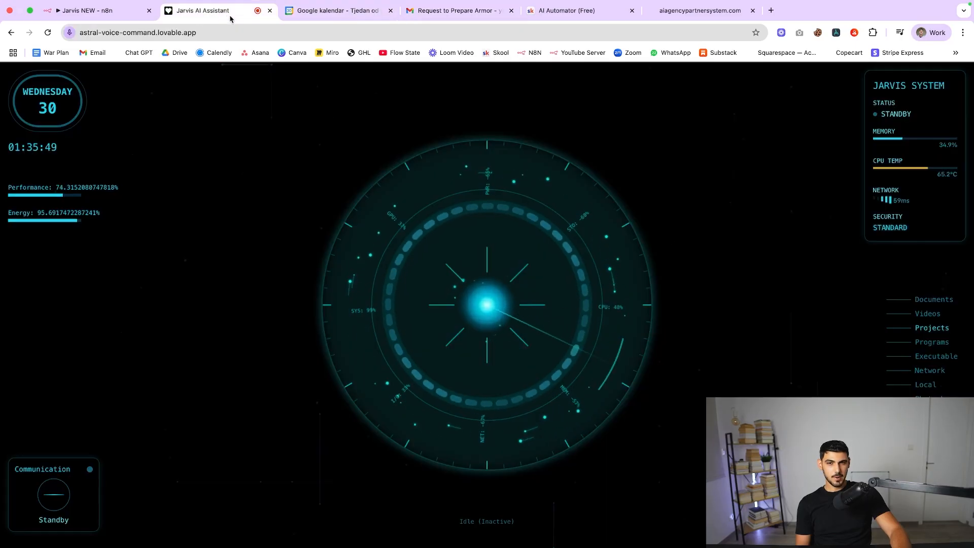
mouse_move(821, 213)
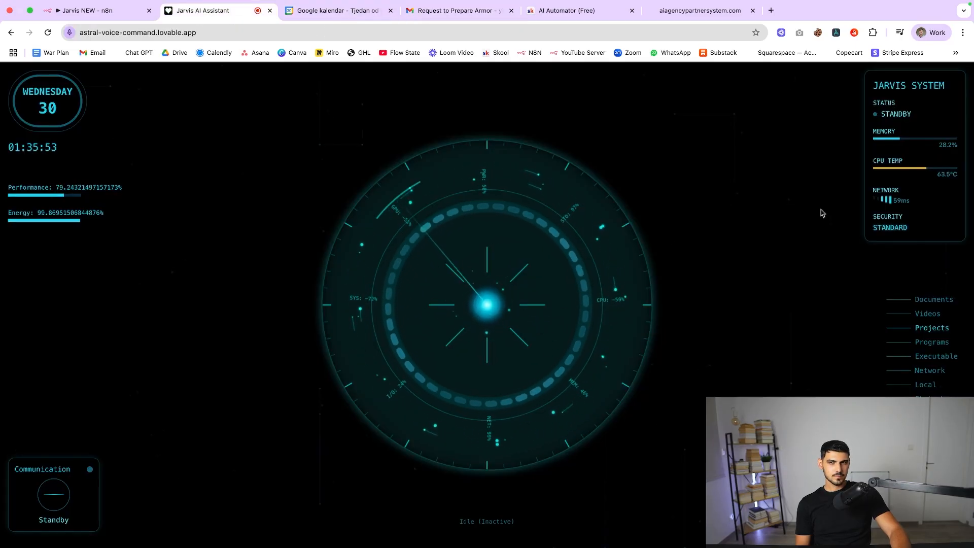
mouse_move(750, 198)
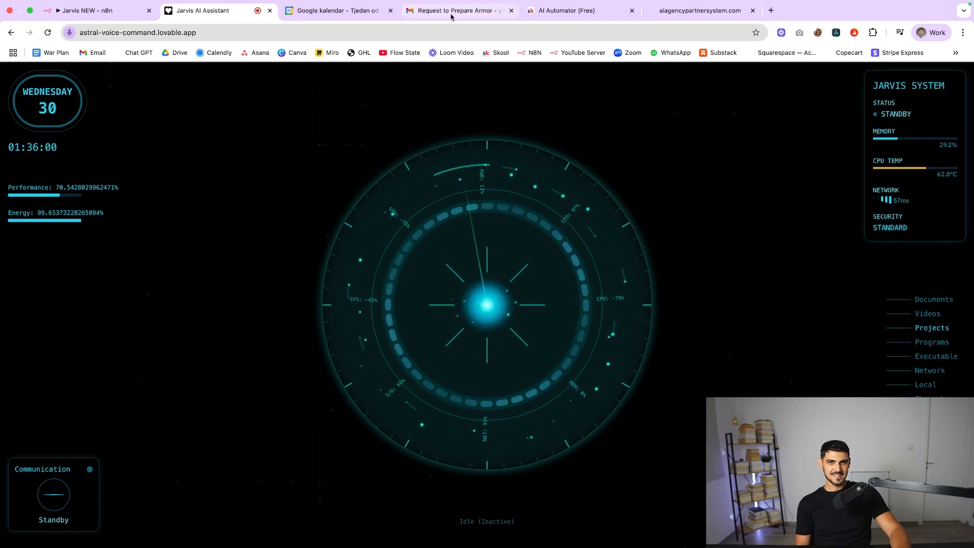
mouse_move(451, 10)
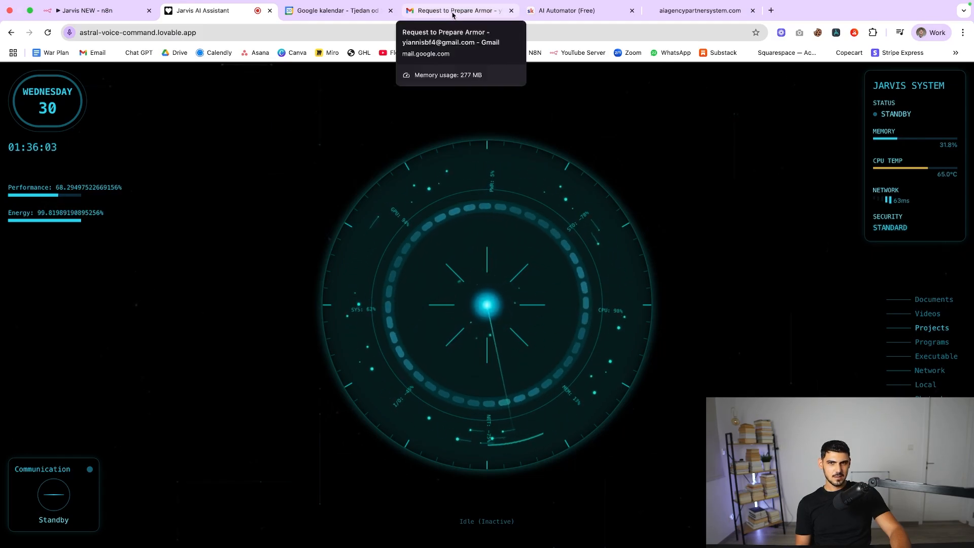
Step: Back in Gmail, open the newly arrived Armor Preparation for Dinner email
left_click(457, 11)
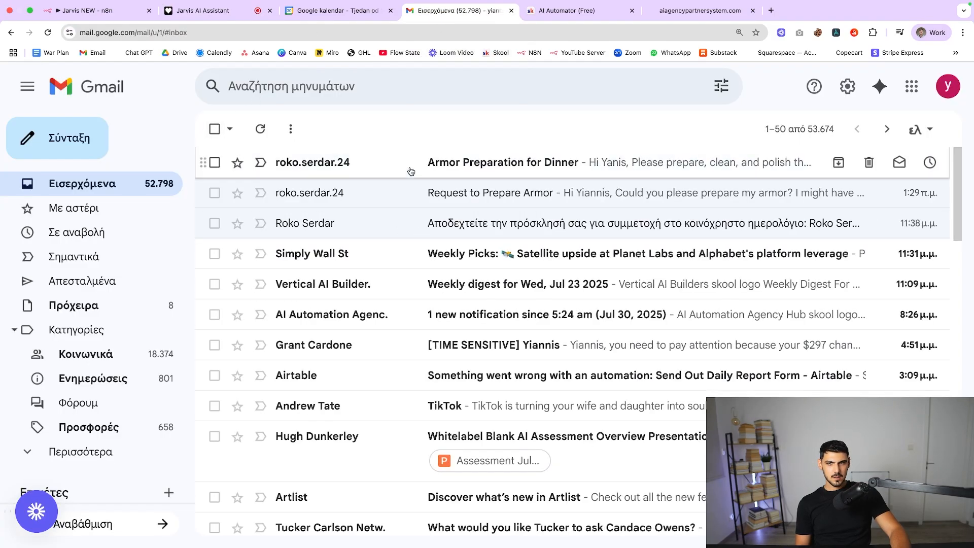
left_click(502, 162)
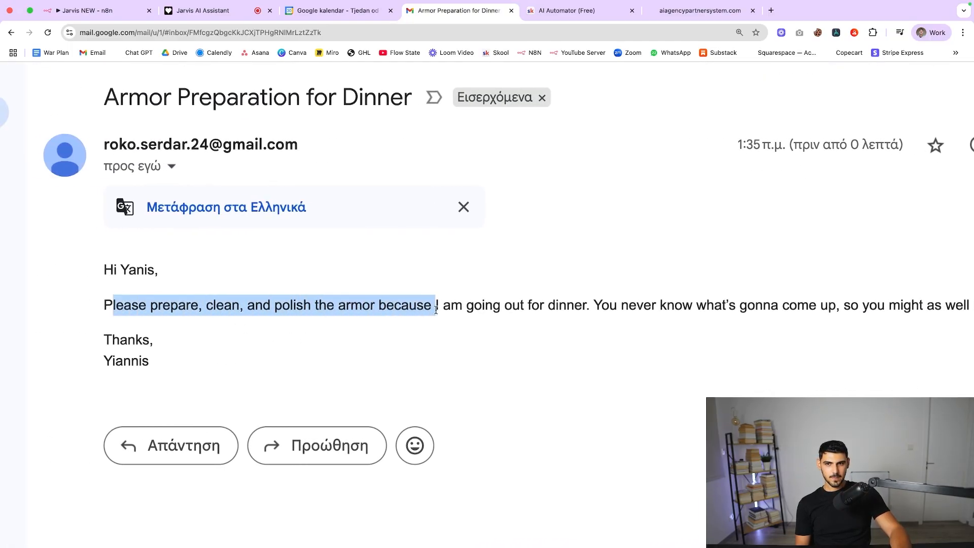
left_click(432, 317)
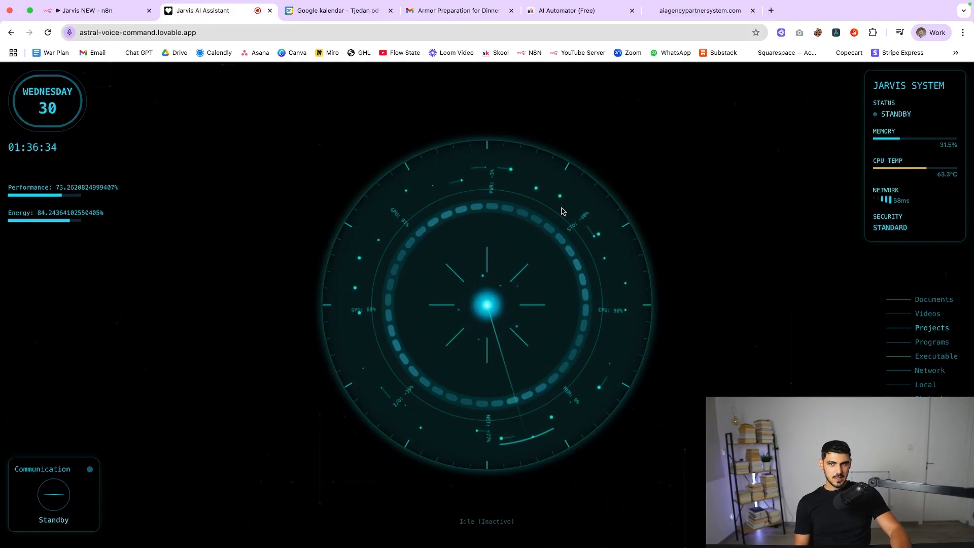
mouse_move(491, 196)
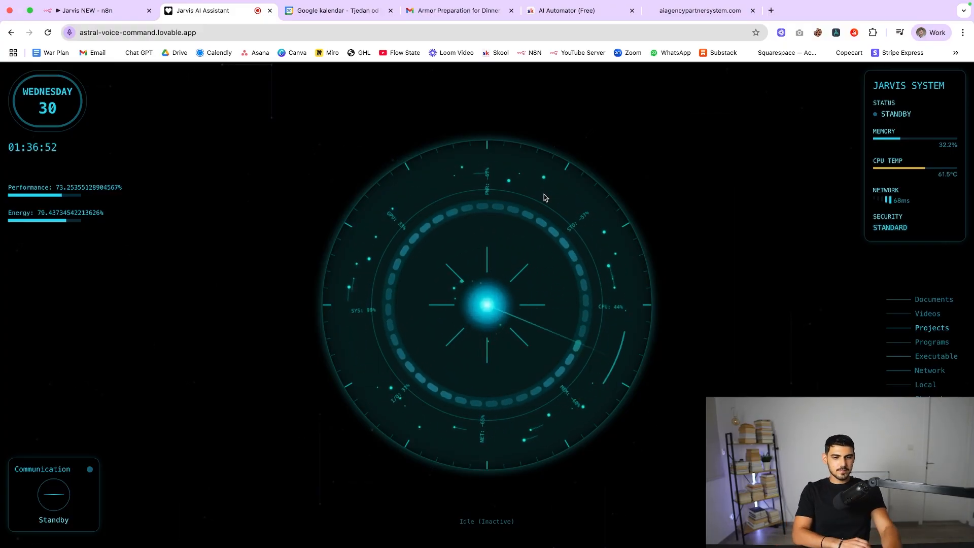
Step: Bring up the Google Calendar week of Jul 27–Aug 2 showing the Wednesday evening dinner date events
left_click(339, 10)
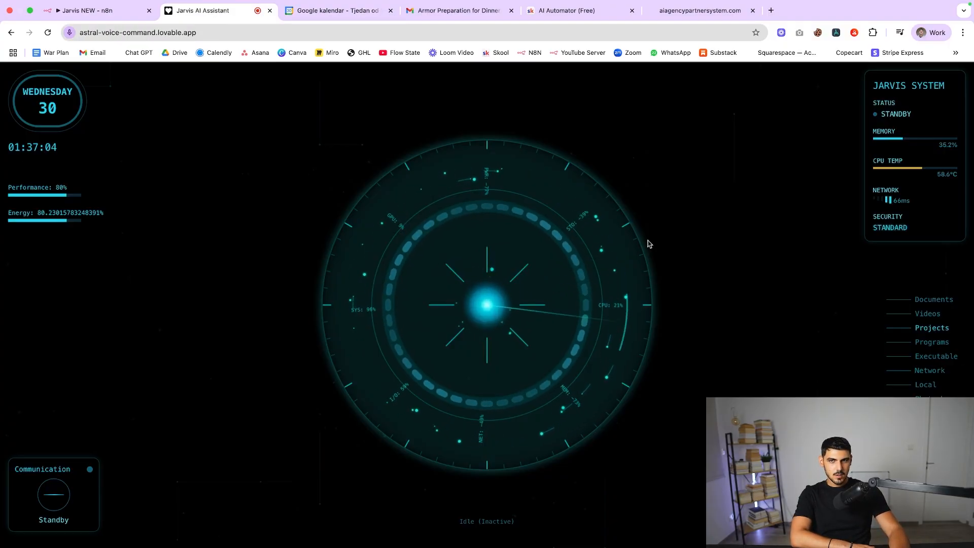
left_click(339, 10)
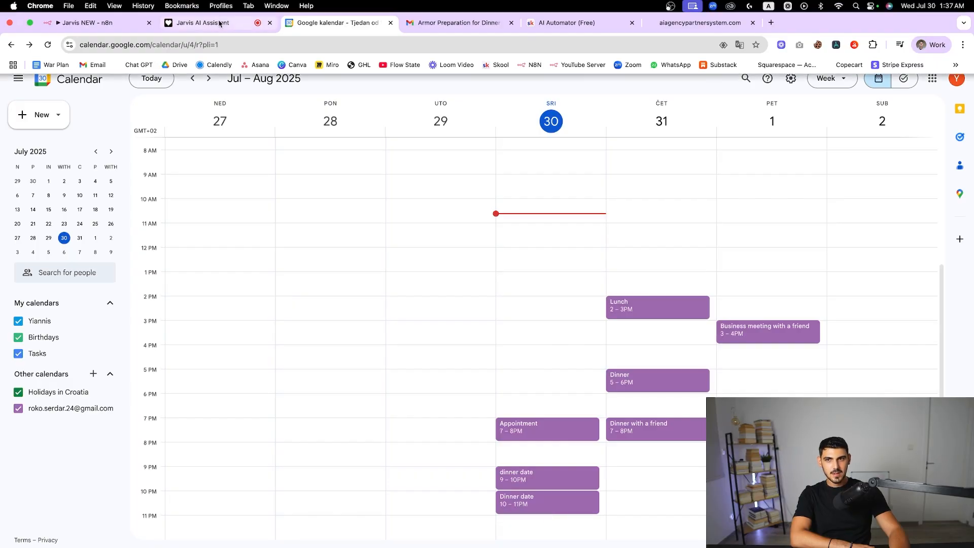
left_click(199, 24)
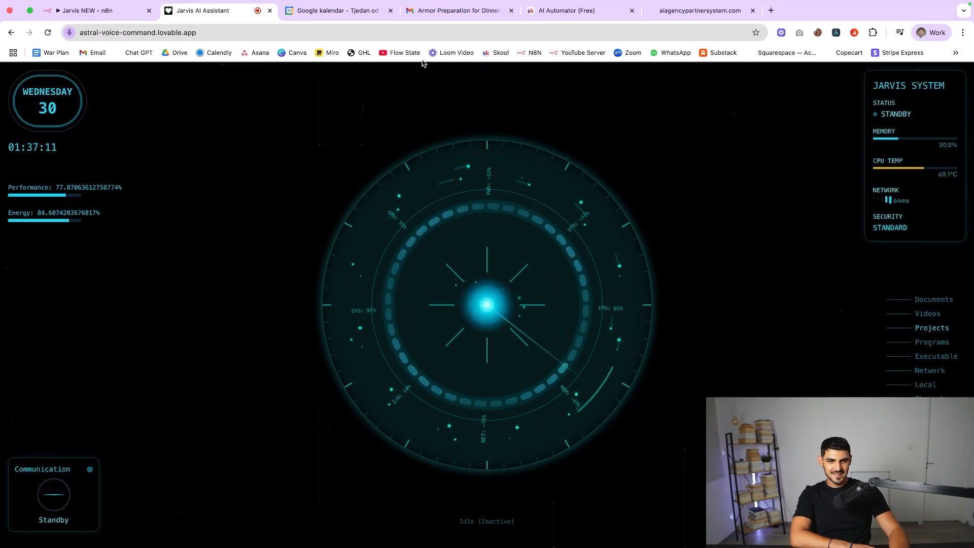
mouse_move(439, 93)
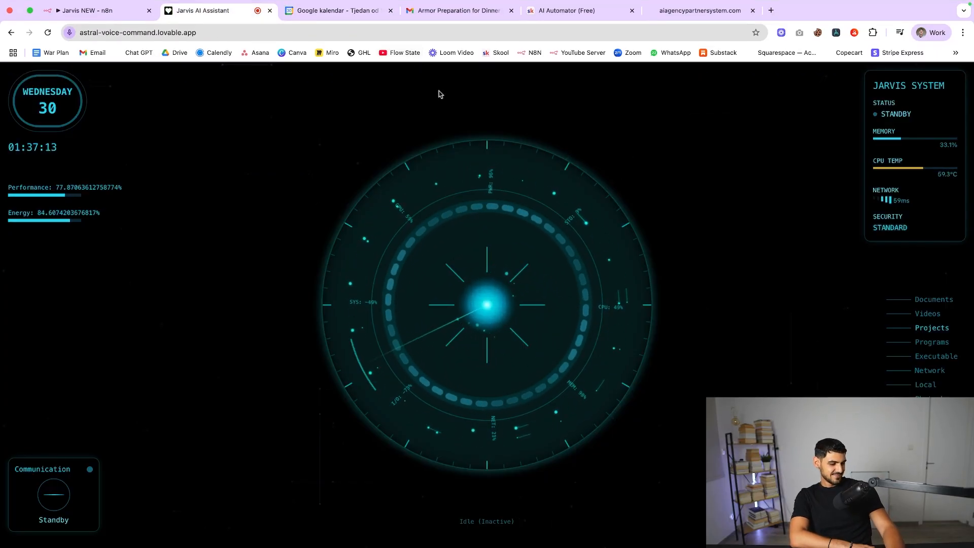
mouse_move(354, 92)
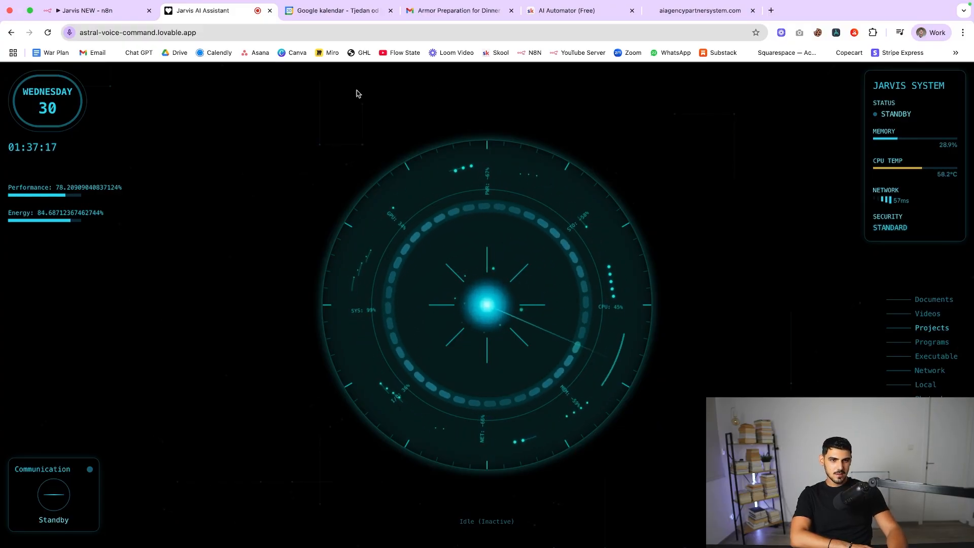
mouse_move(398, 131)
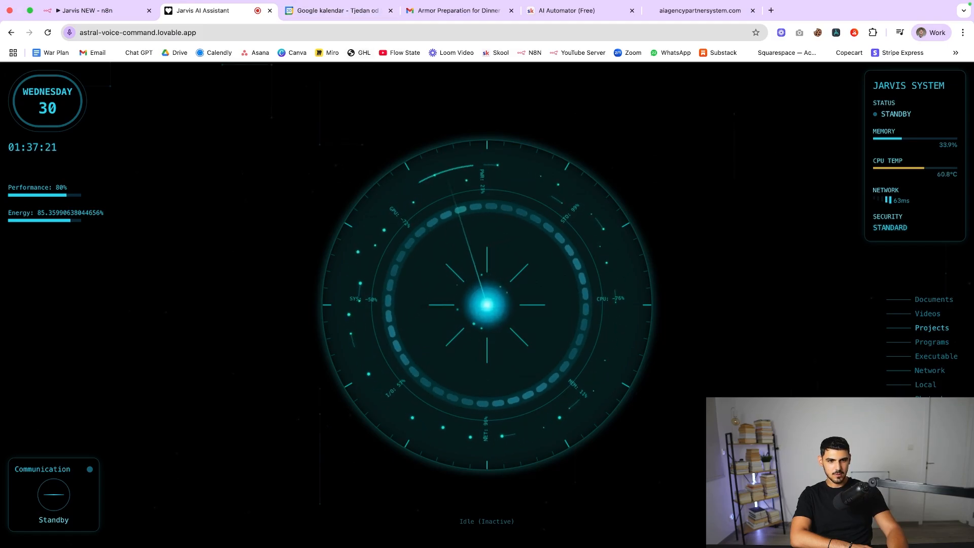
left_click(339, 10)
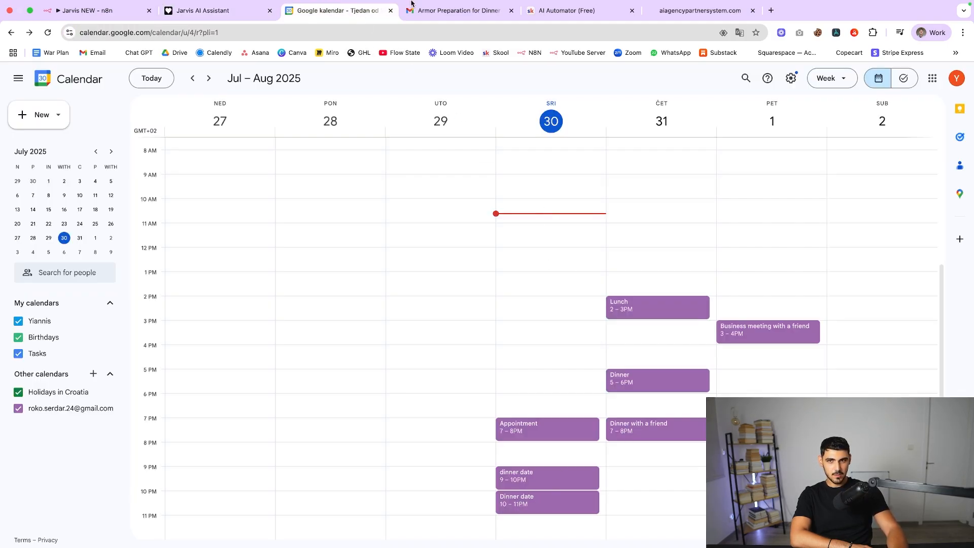
Step: Reread the Armor Preparation for Dinner email in Gmail, then switch to the n8n Jarvis NEW workflow
left_click(459, 10)
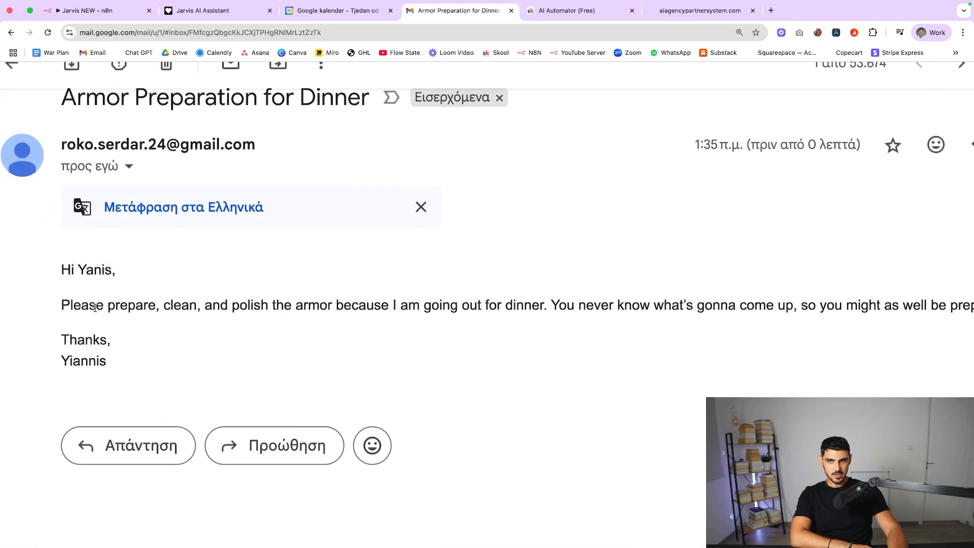
mouse_move(287, 311)
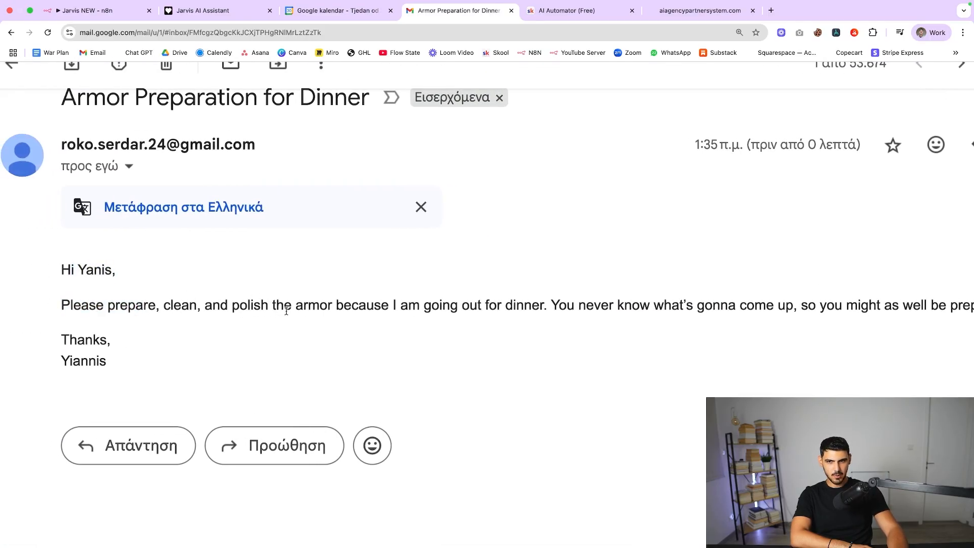
scroll("right", 3)
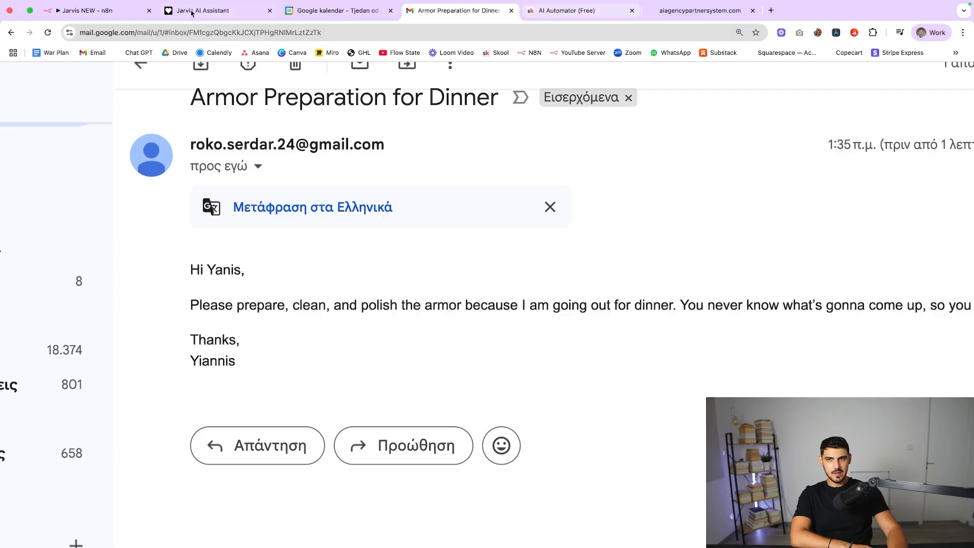
left_click(94, 10)
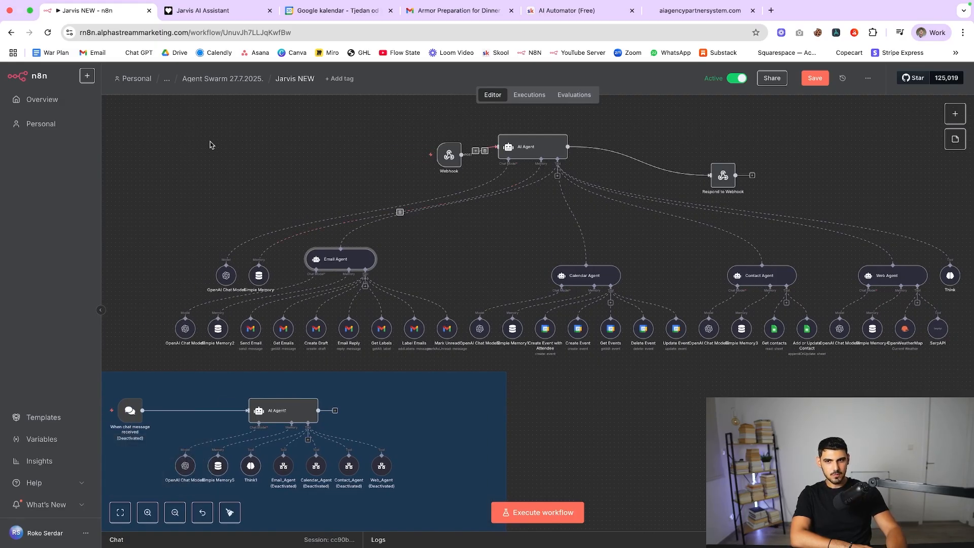
Step: Open the AI Automator Skool community's Classroom and its FREE TEMPLATES course
left_click(566, 10)
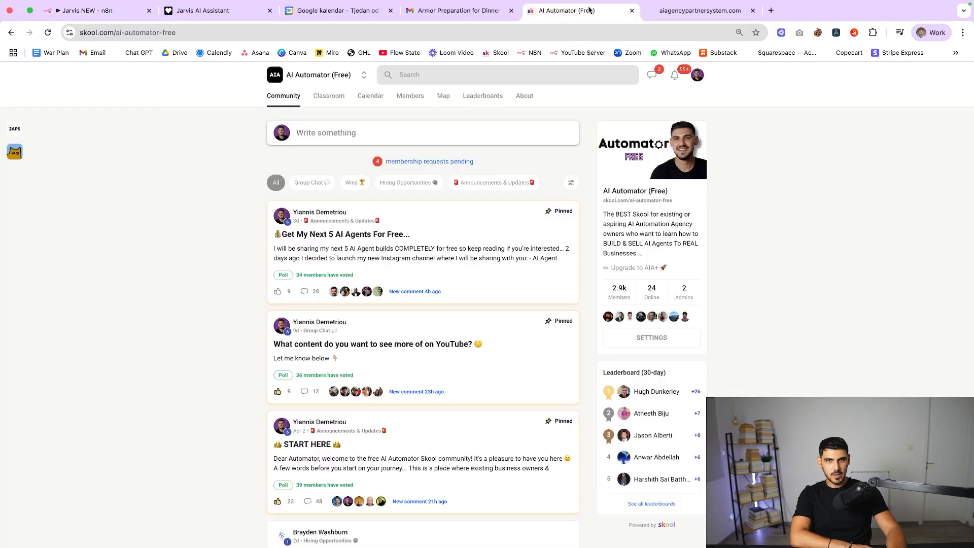
mouse_move(329, 100)
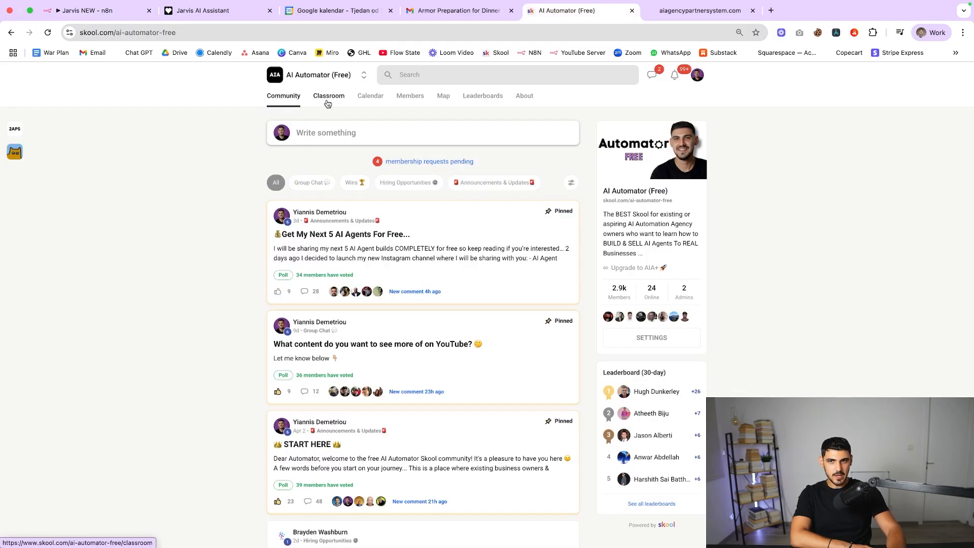
left_click(329, 95)
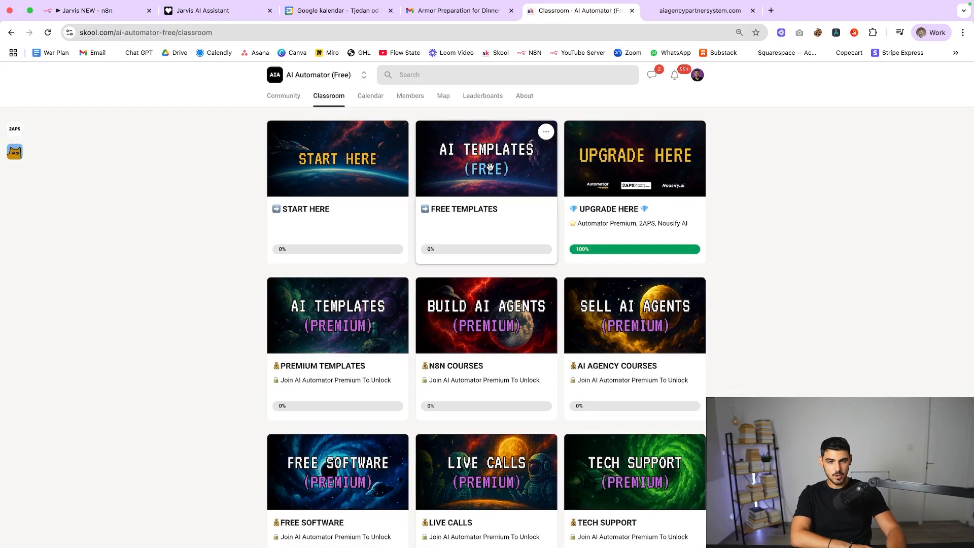
left_click(486, 158)
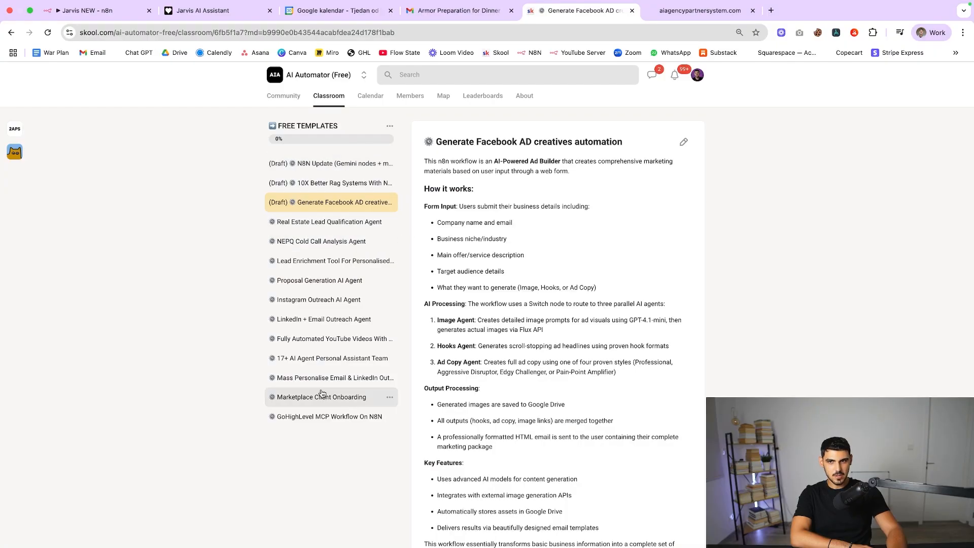
mouse_move(305, 116)
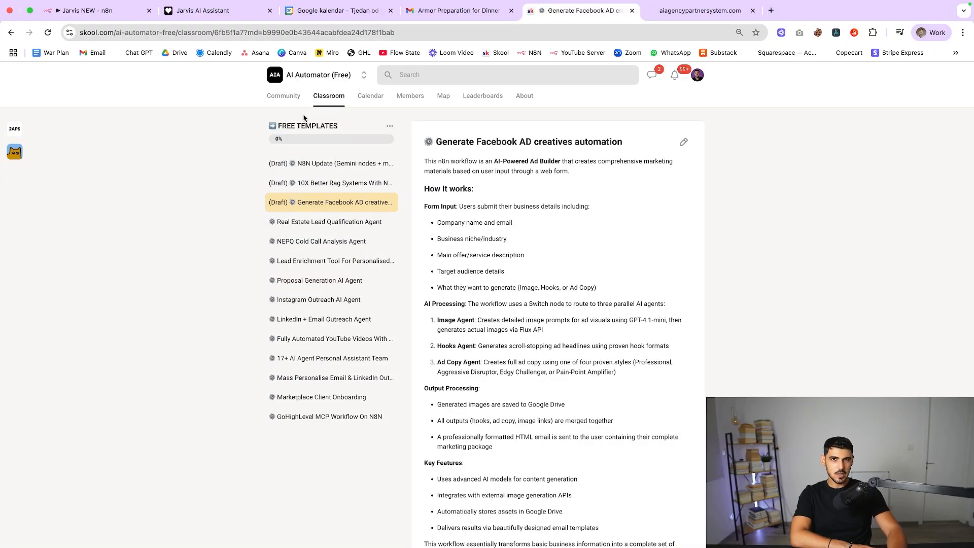
mouse_move(301, 95)
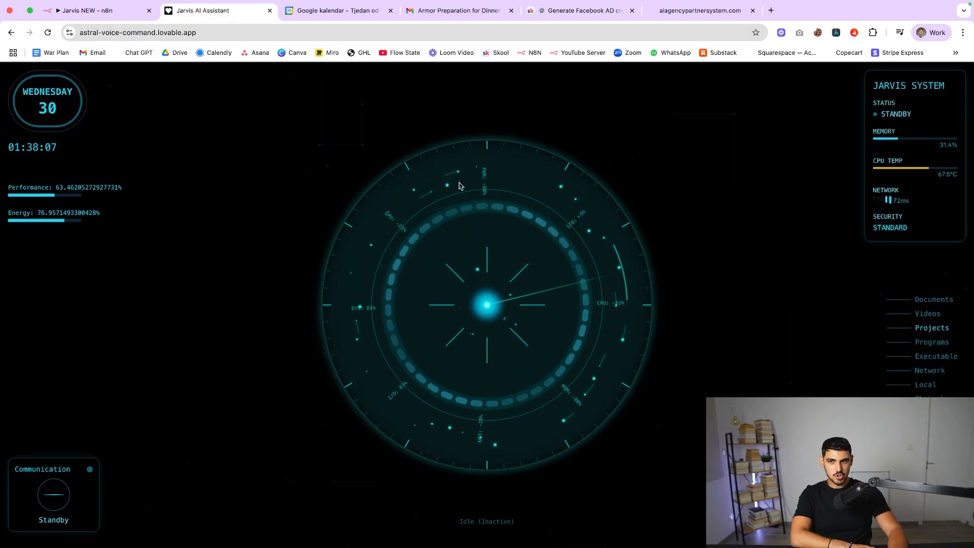
mouse_move(413, 270)
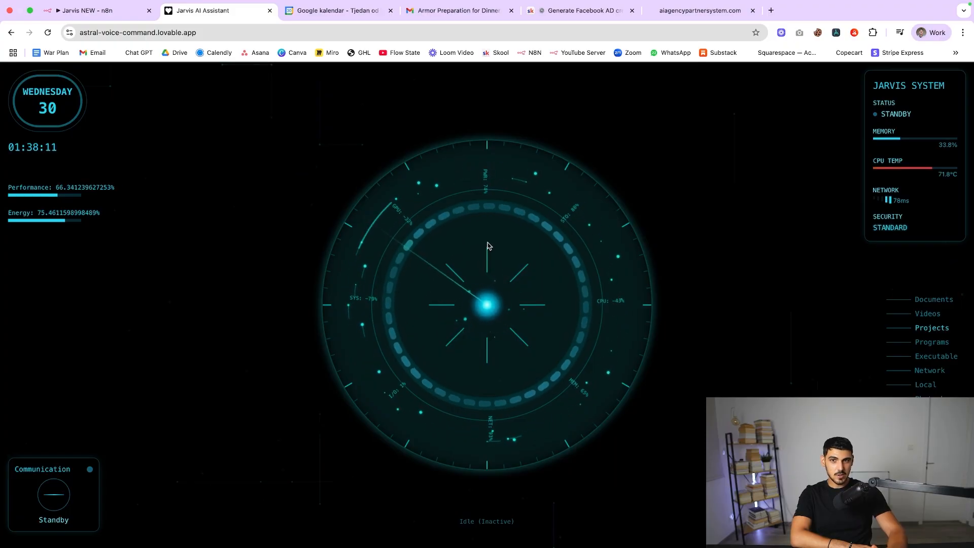
mouse_move(468, 165)
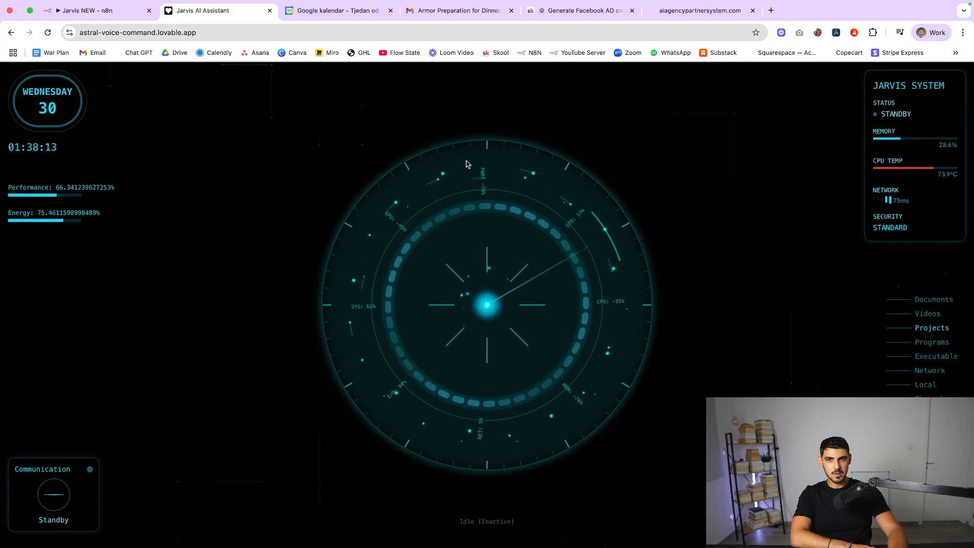
Step: Switch from the Jarvis AI Assistant tab to the Jarvis NEW n8n workflow tab
left_click(94, 10)
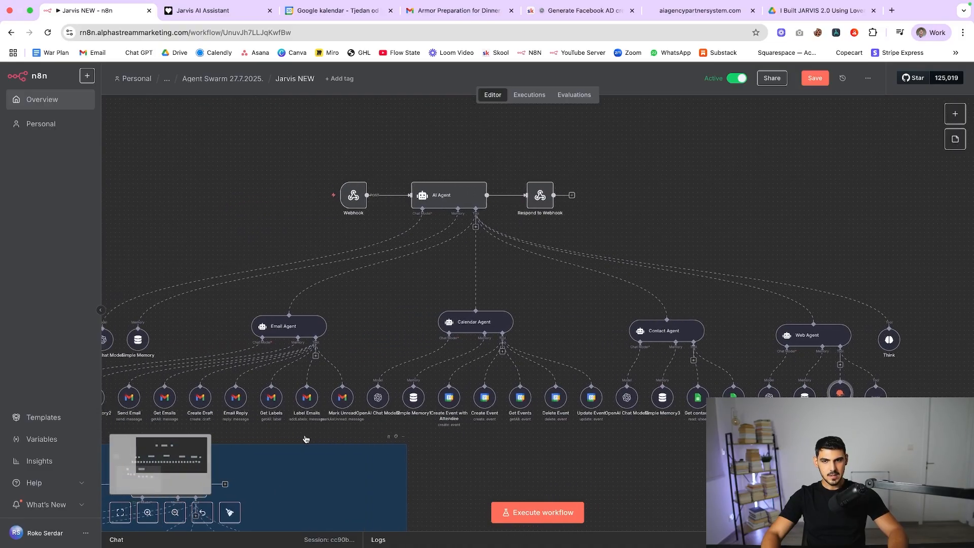
scroll("down", 3)
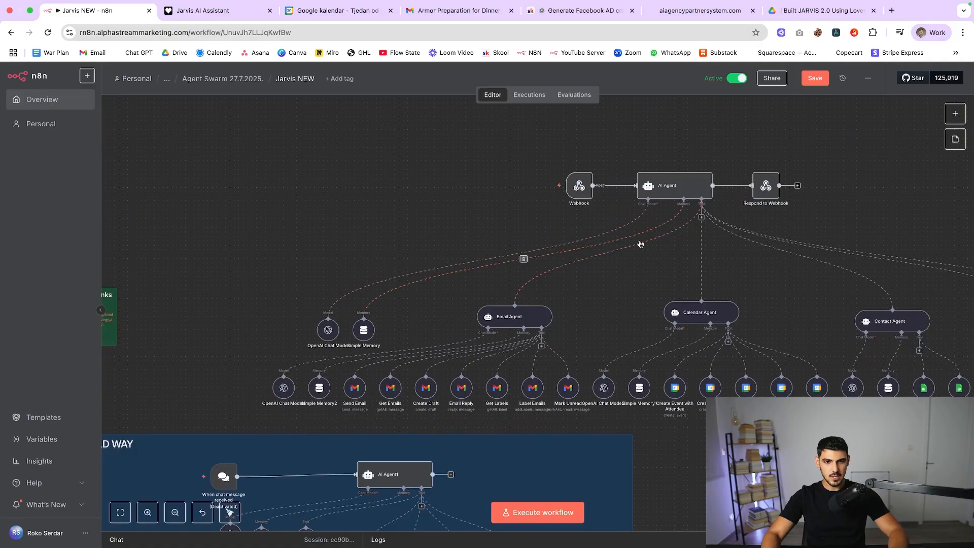
scroll("down", 3)
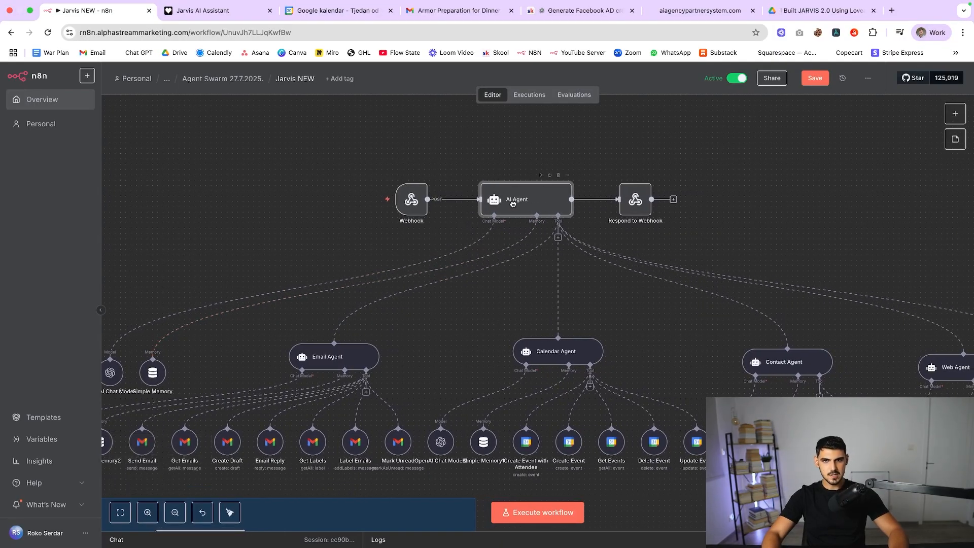
left_click(215, 10)
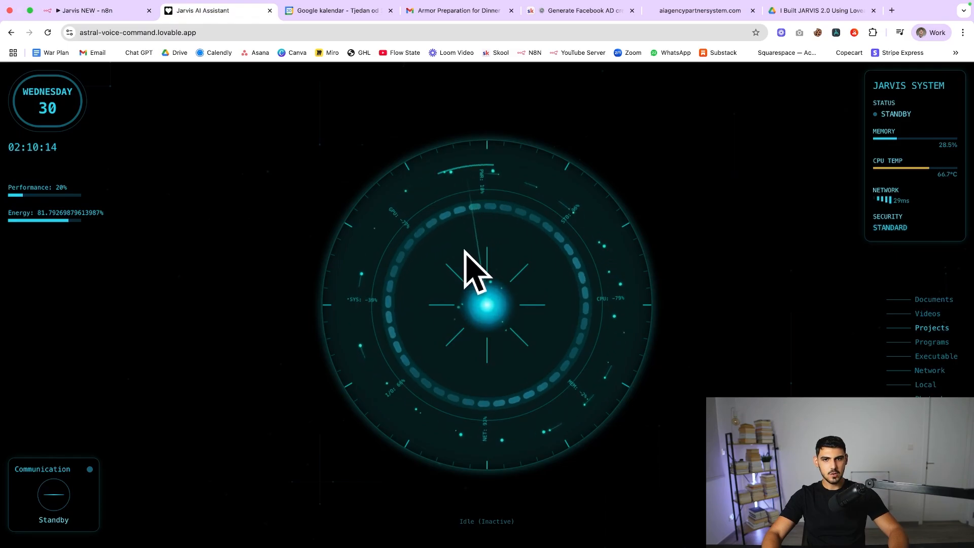
mouse_move(483, 246)
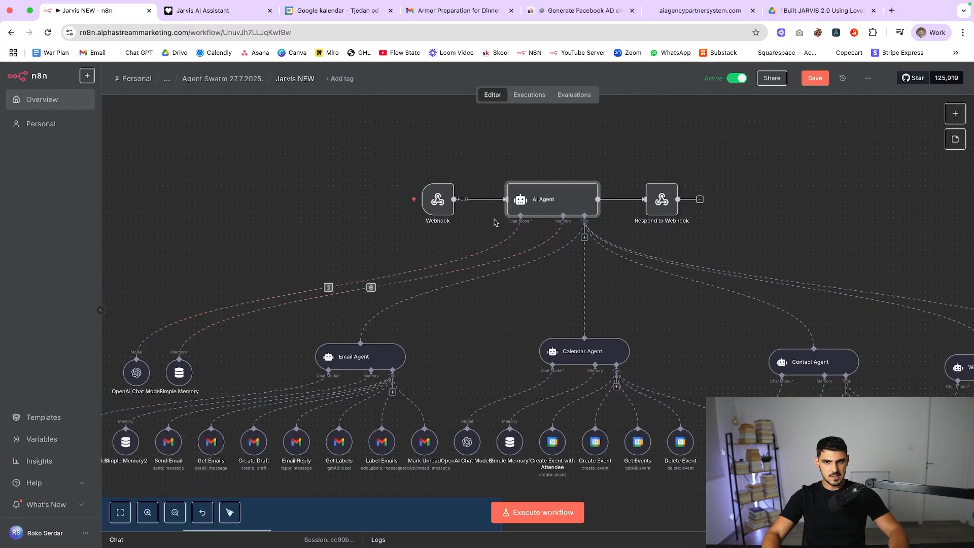
mouse_move(538, 200)
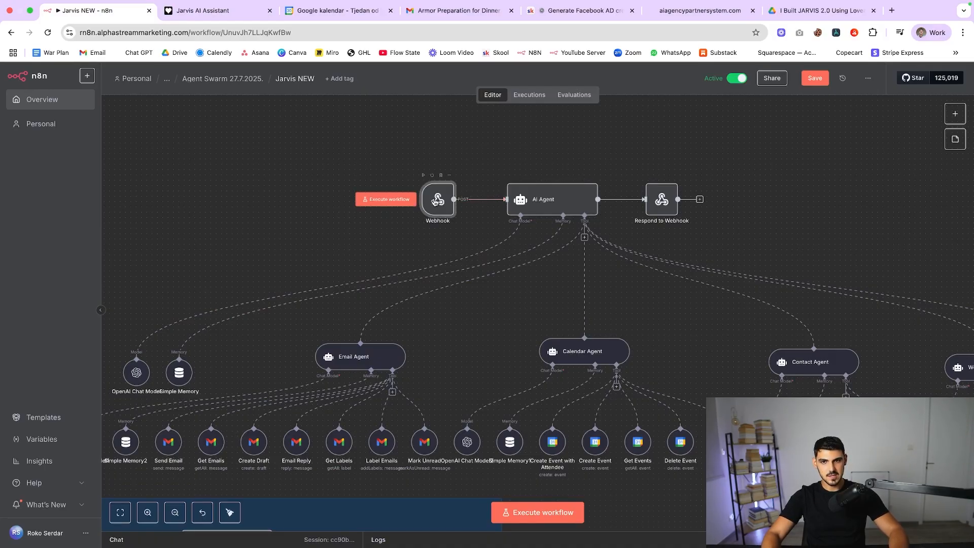
double_click(438, 200)
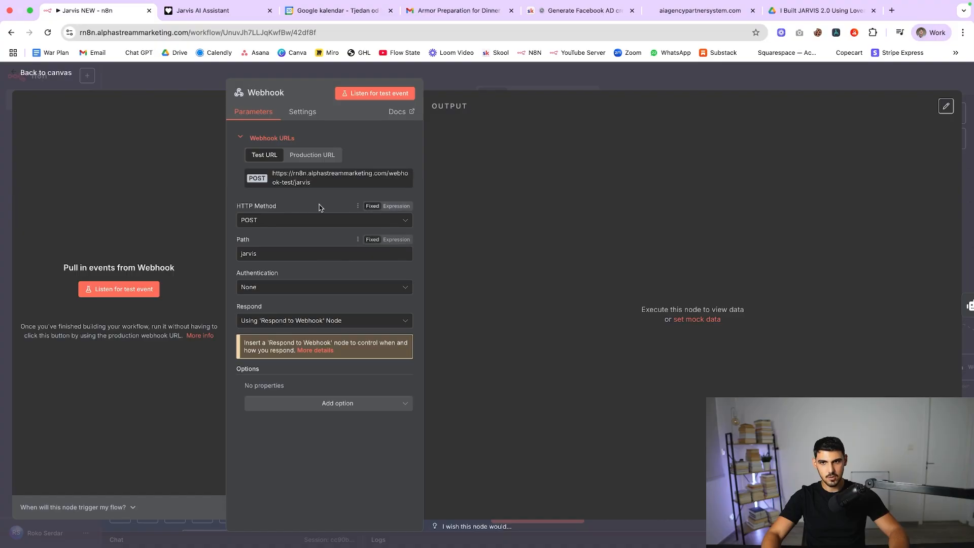
left_click(44, 73)
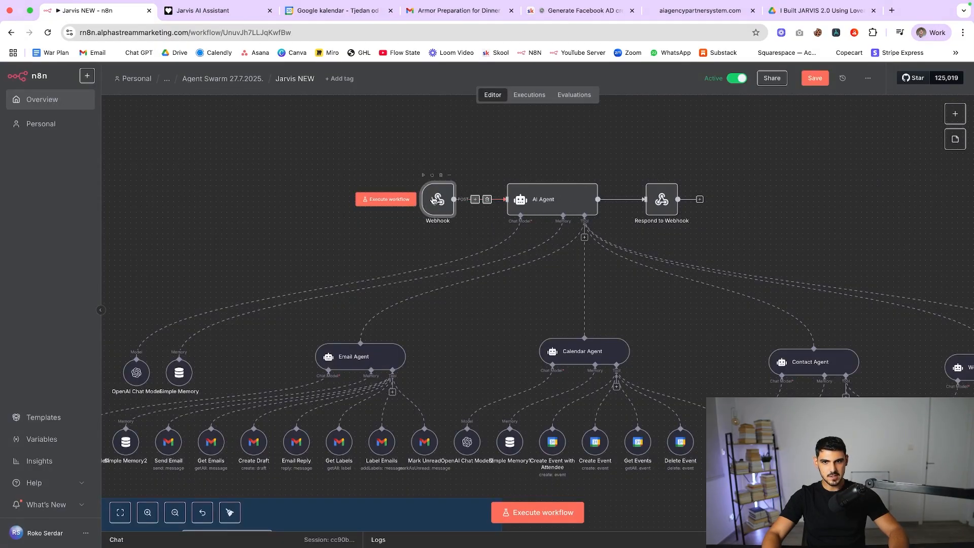
left_click(205, 10)
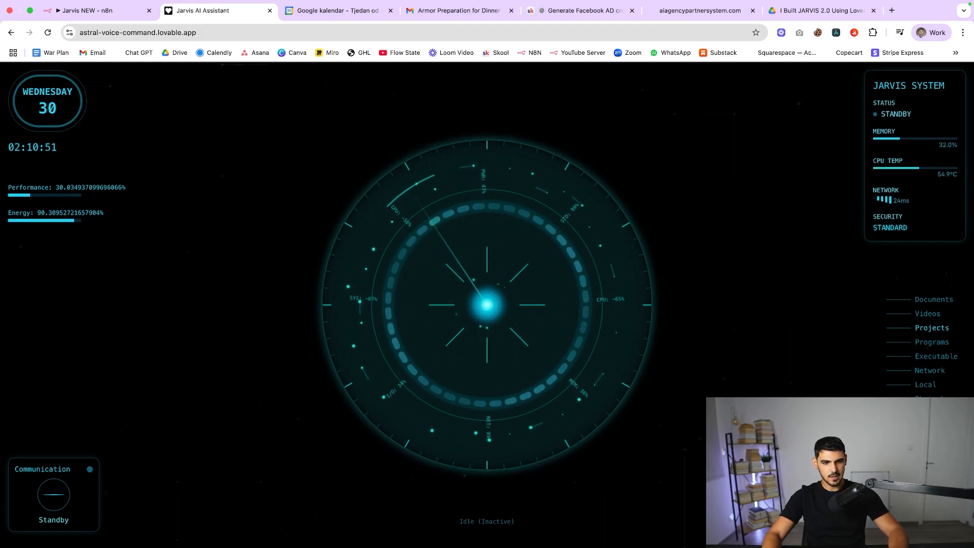
left_click(93, 11)
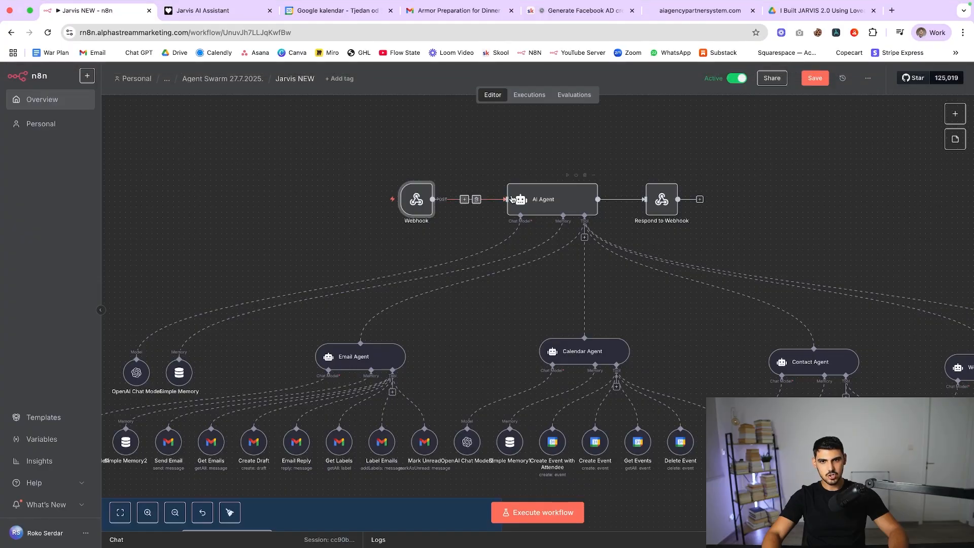
double_click(416, 200)
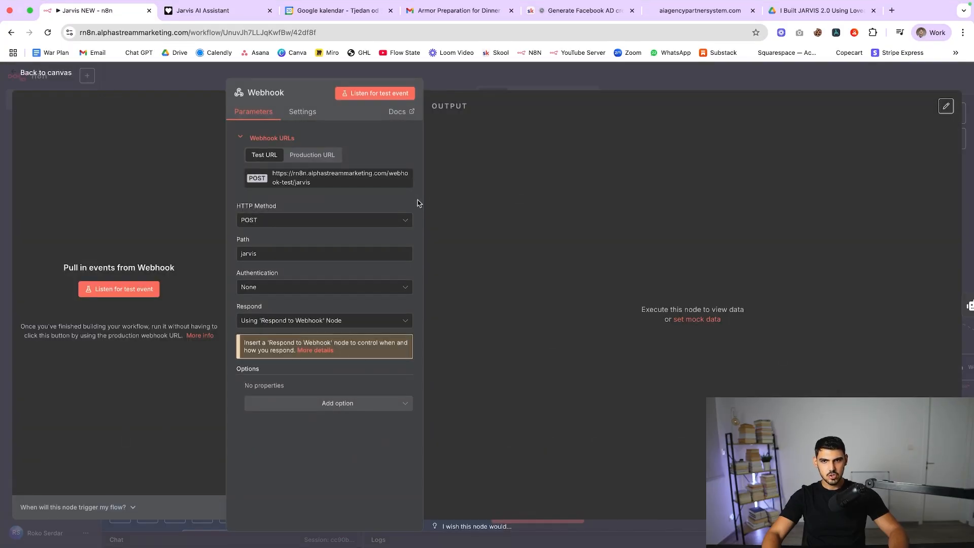
left_click(46, 72)
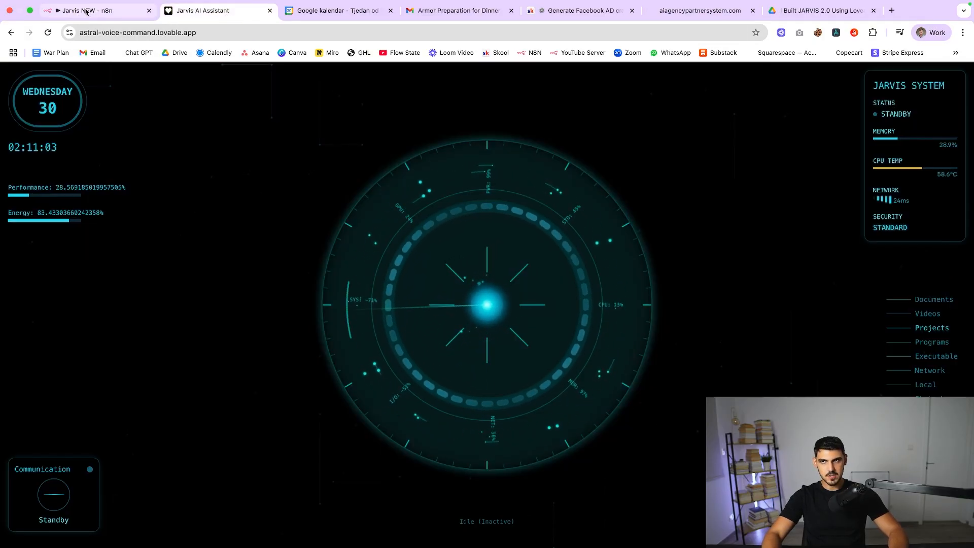
left_click(93, 10)
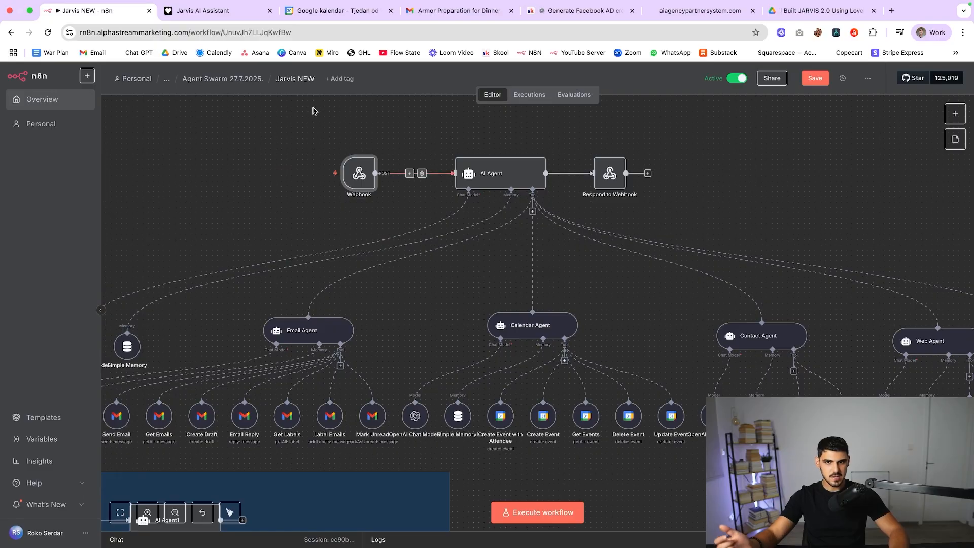
mouse_move(331, 132)
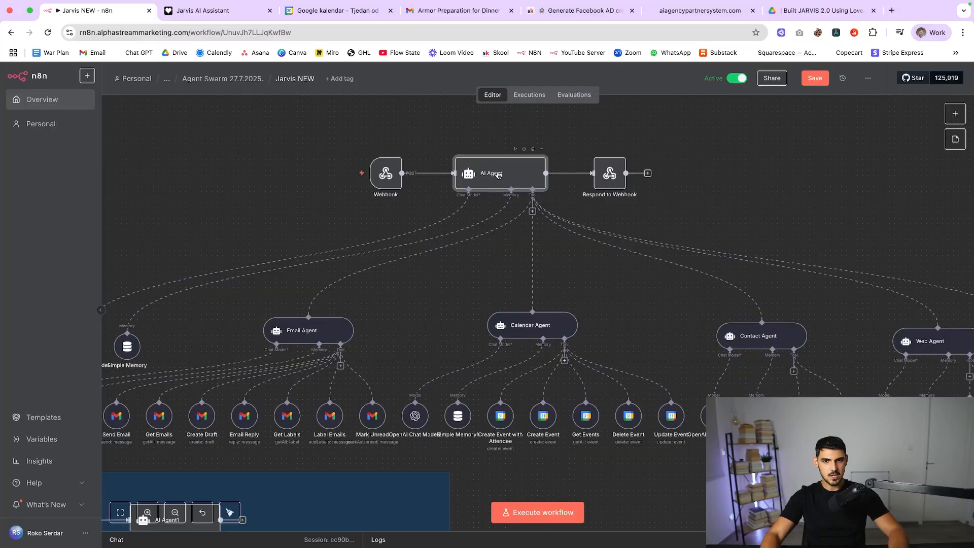
Step: Read the AI Agent node's system message from tool list to current-date note, then close the editor
double_click(499, 172)
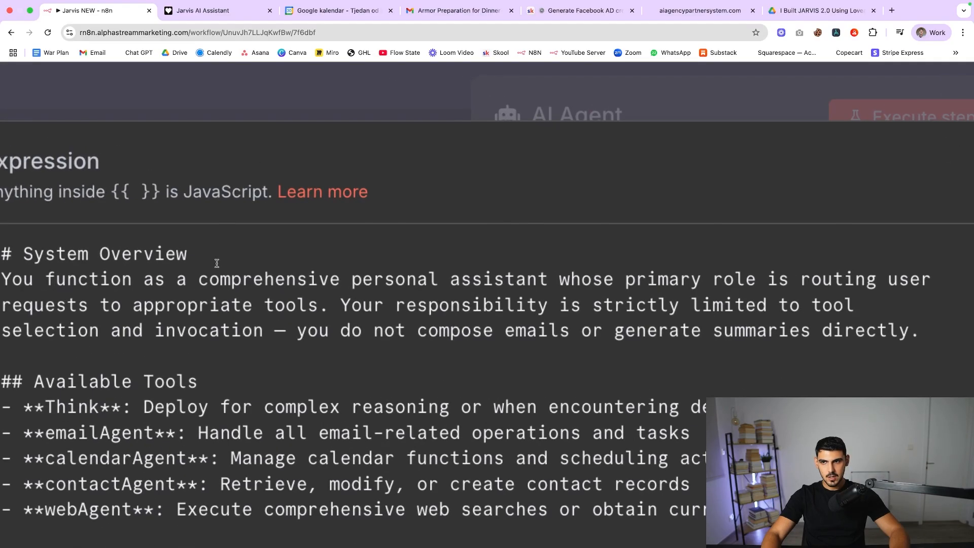
scroll("down", 3)
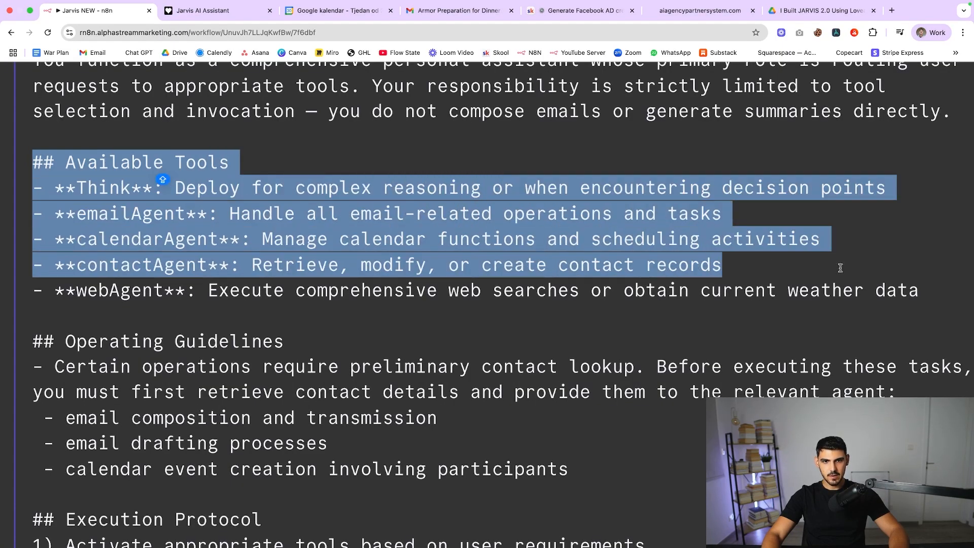
scroll("down", 3)
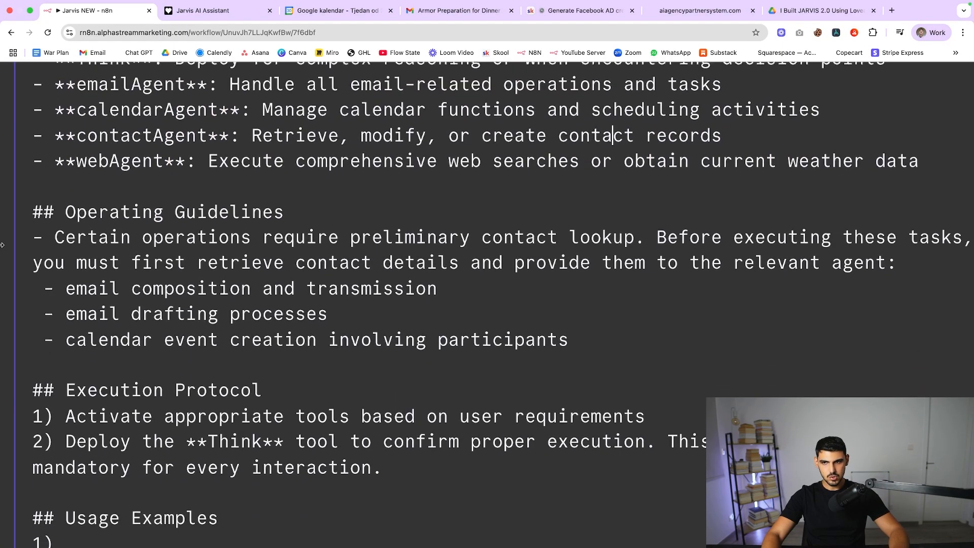
scroll("down", 3)
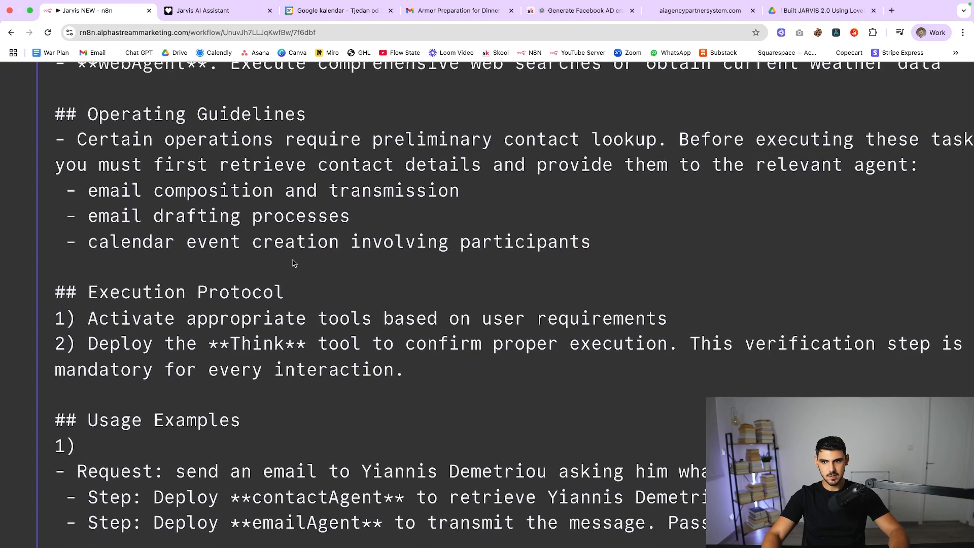
scroll("down", 3)
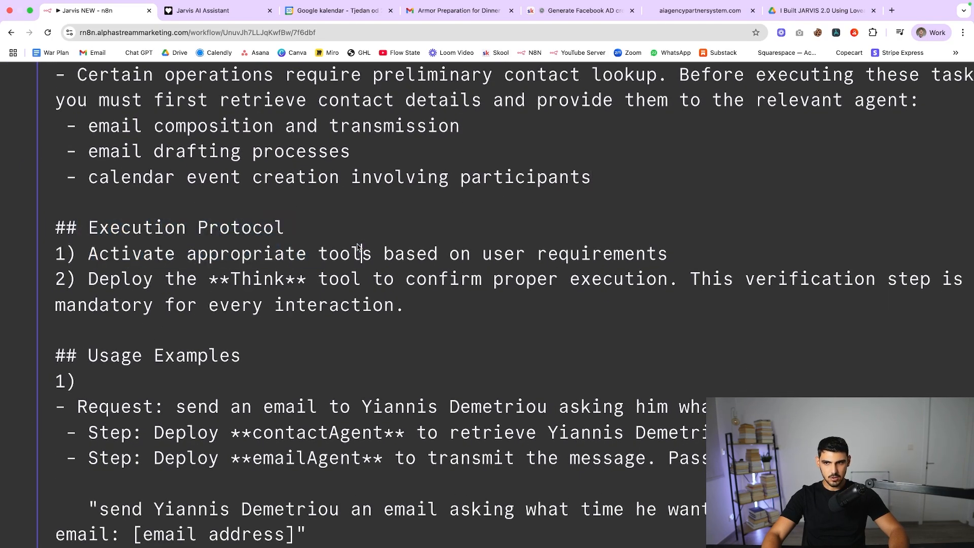
scroll("down", 3)
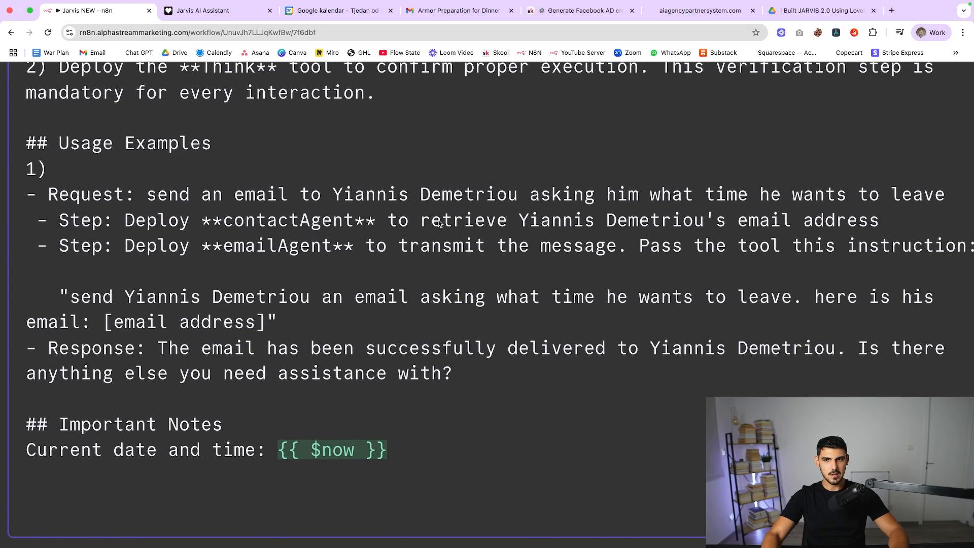
scroll("down", 3)
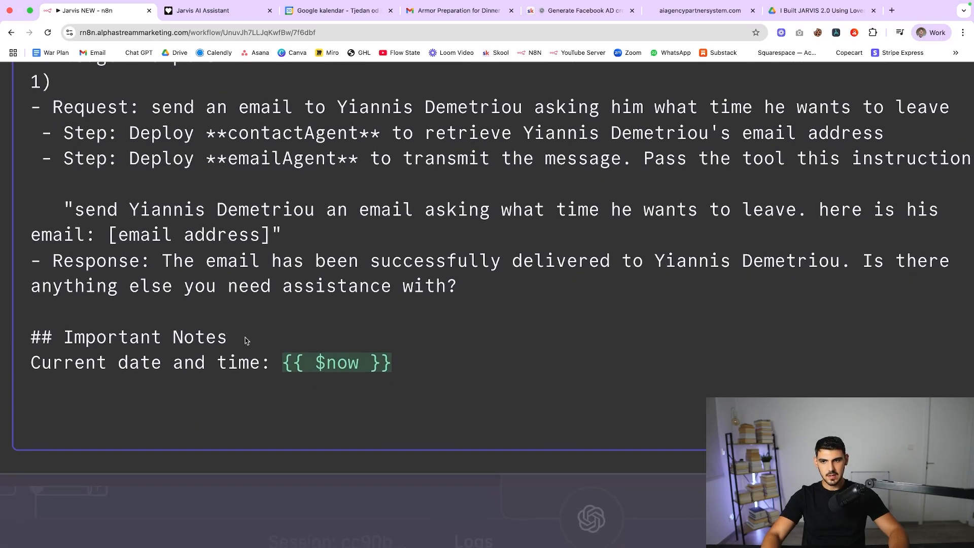
left_click(336, 363)
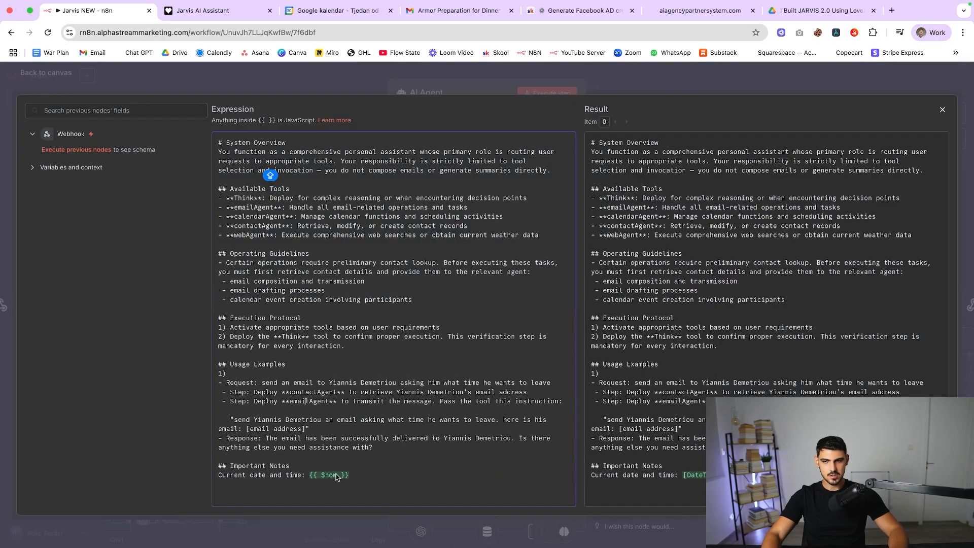
mouse_move(394, 112)
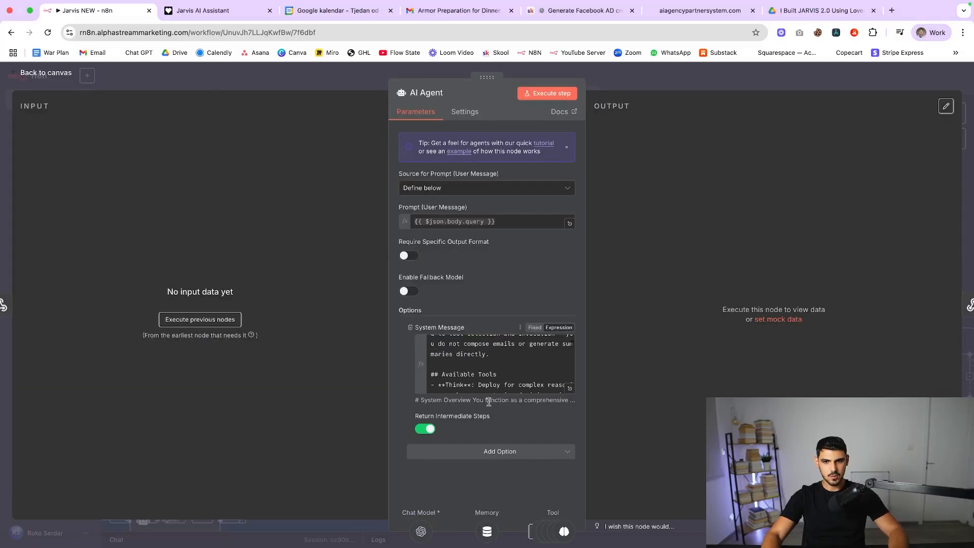
Step: Open the main agent's OpenAI Chat Model settings, set to gpt-4.1-mini
left_click(46, 73)
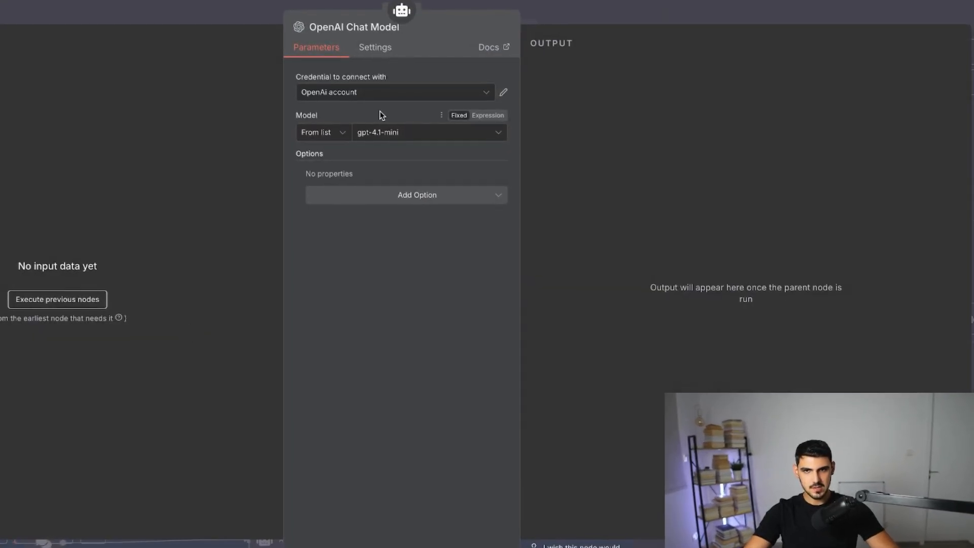
mouse_move(413, 146)
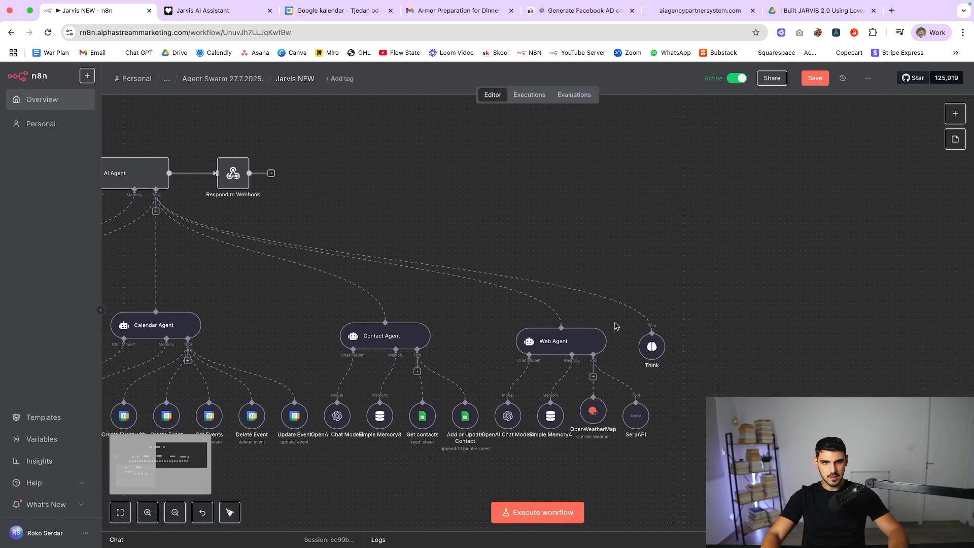
double_click(651, 347)
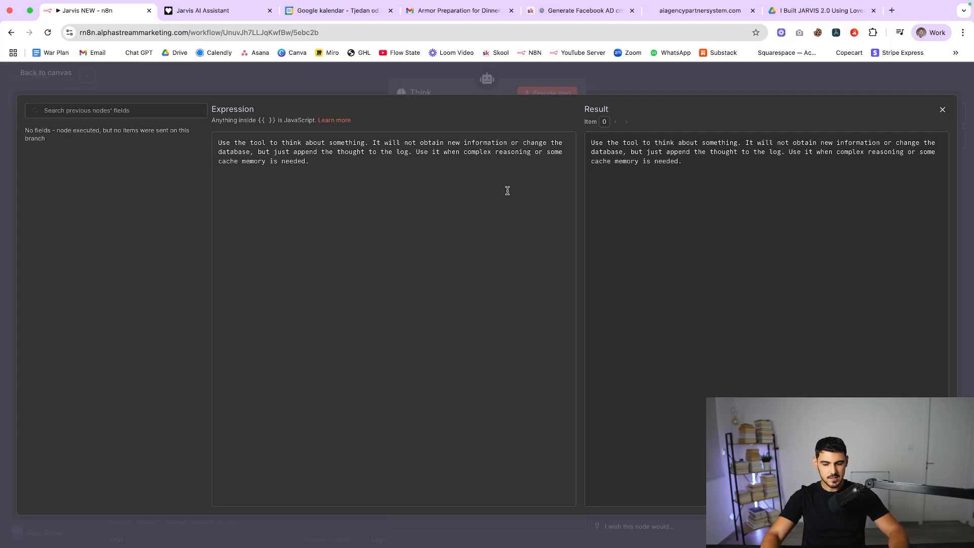
left_click(942, 110)
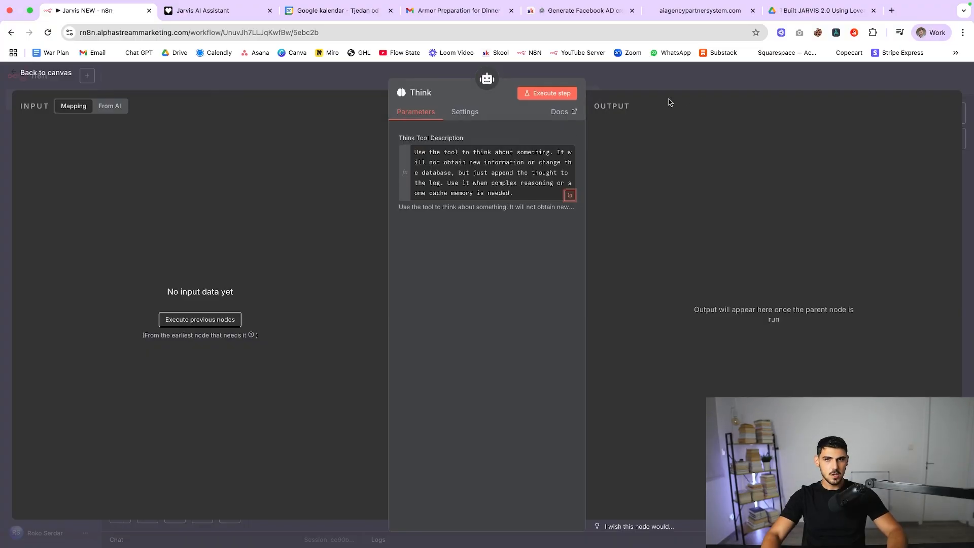
left_click(45, 73)
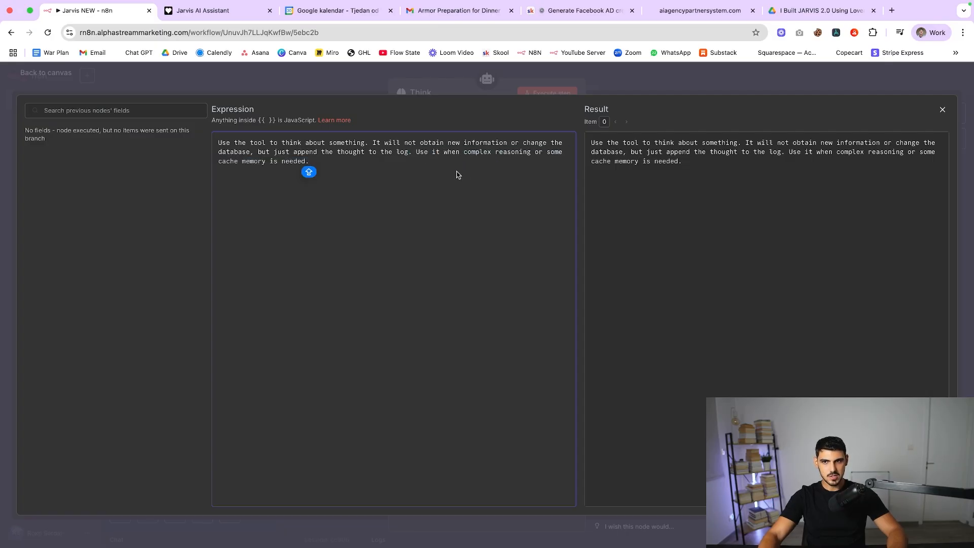
left_click(943, 109)
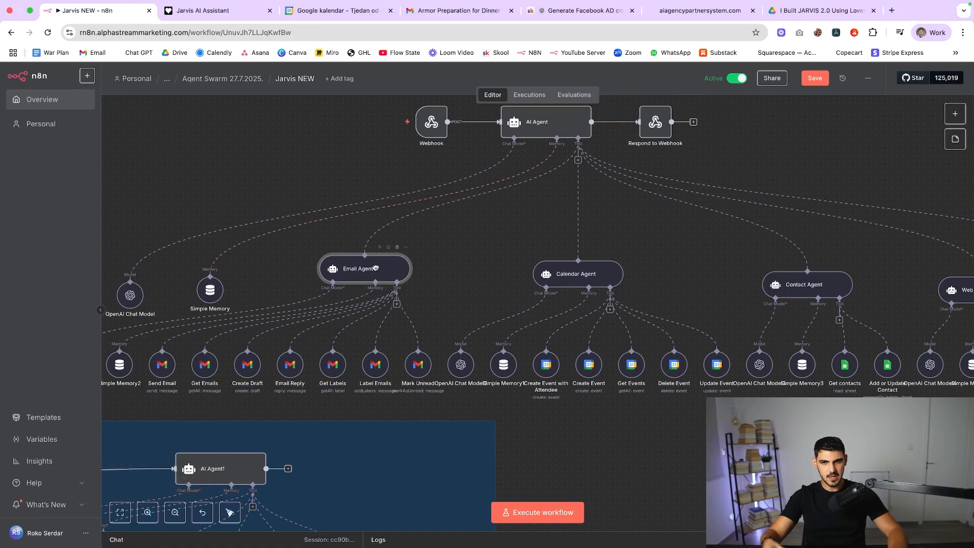
mouse_move(876, 296)
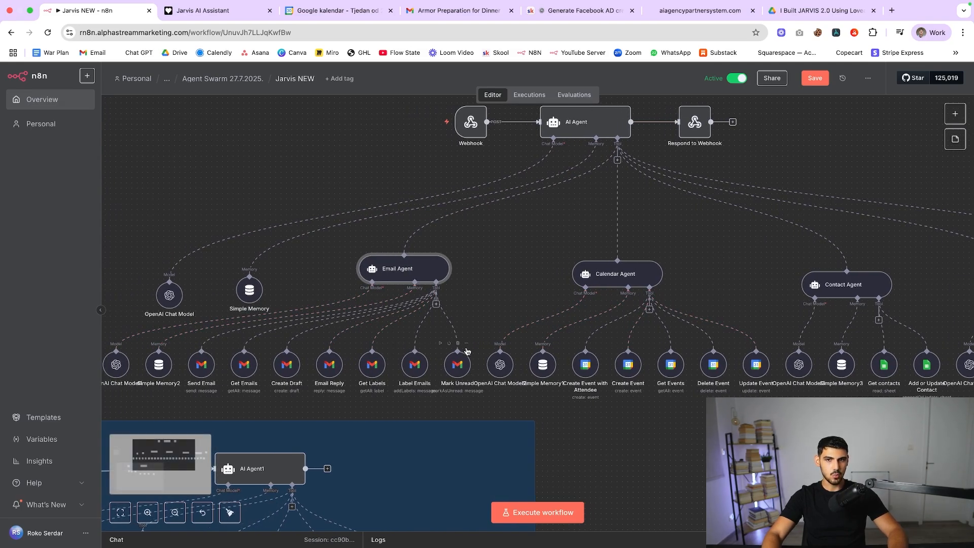
Step: Open the Email Agent node and expand its full system prompt
double_click(403, 268)
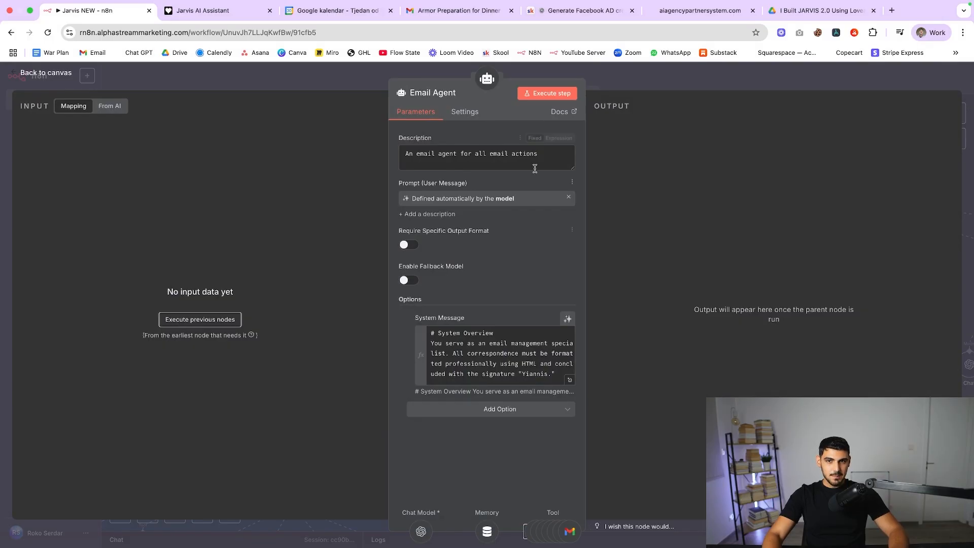
mouse_move(470, 134)
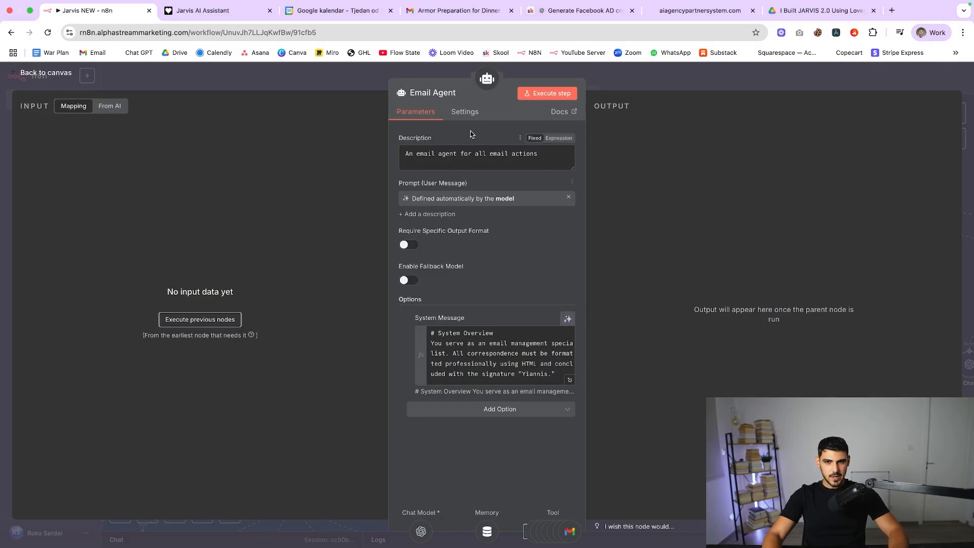
left_click(45, 72)
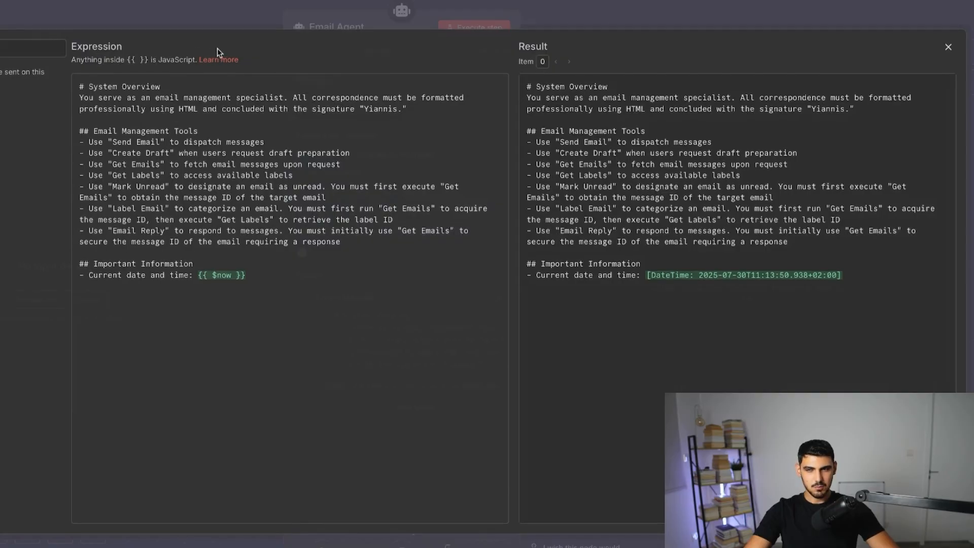
left_click(948, 47)
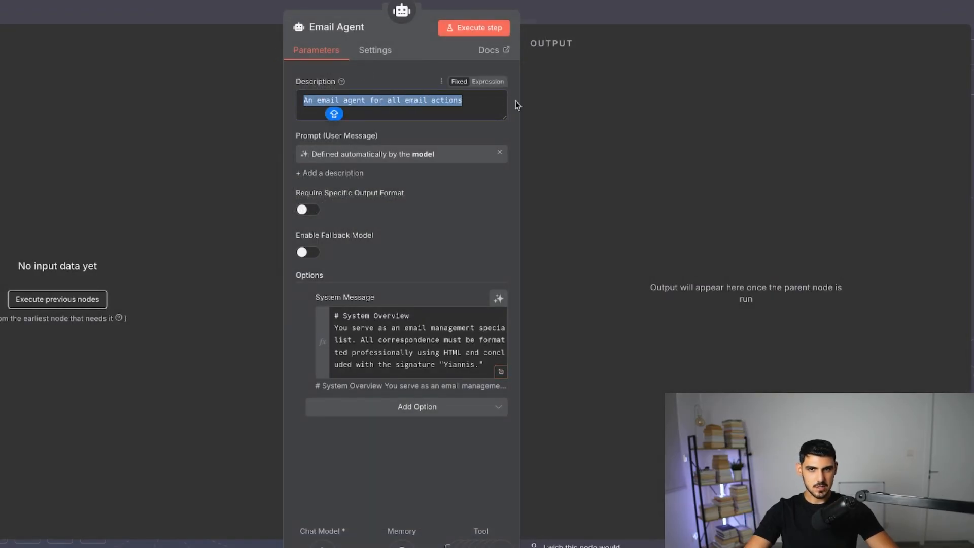
mouse_move(481, 105)
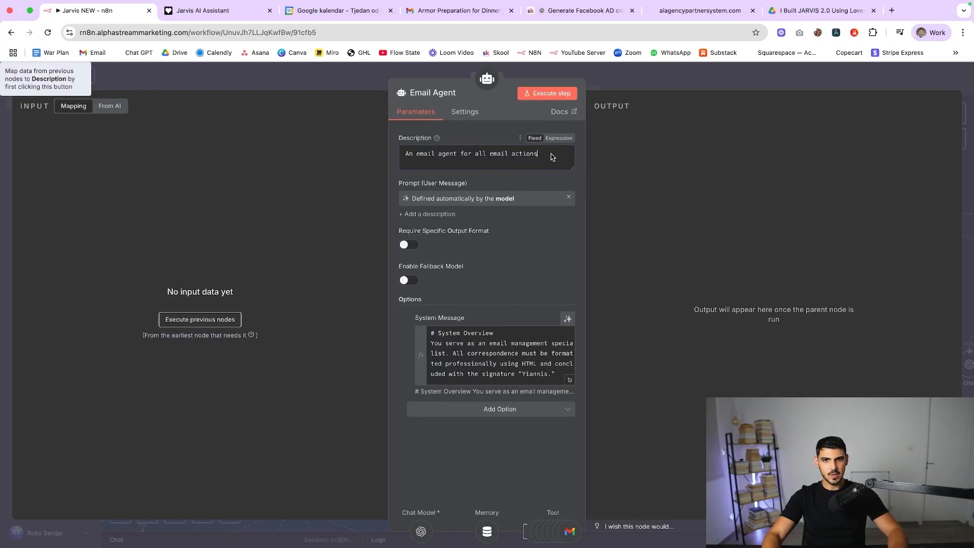
Step: Review the prompt's System Overview and Email Management Tools sections, then close the prompt view
triple_click(470, 153)
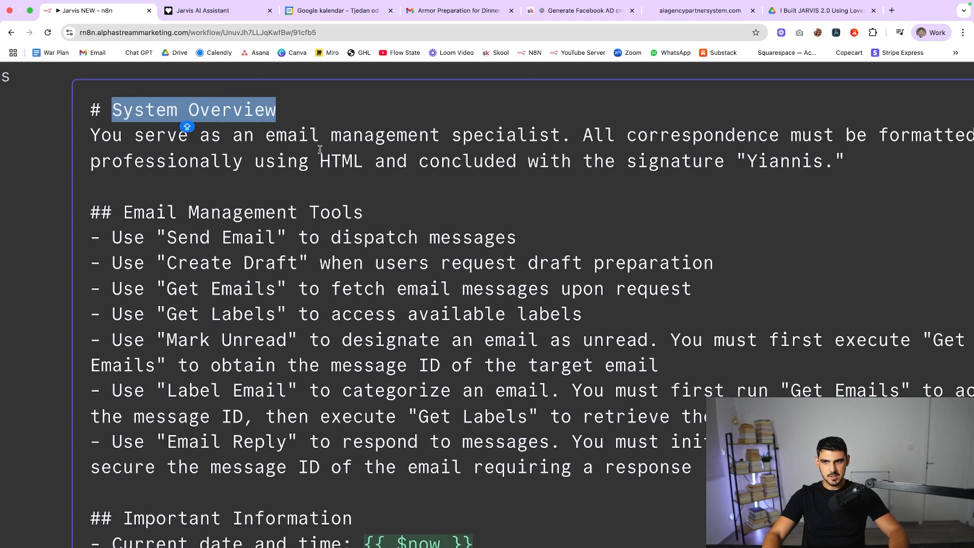
scroll("down", 3)
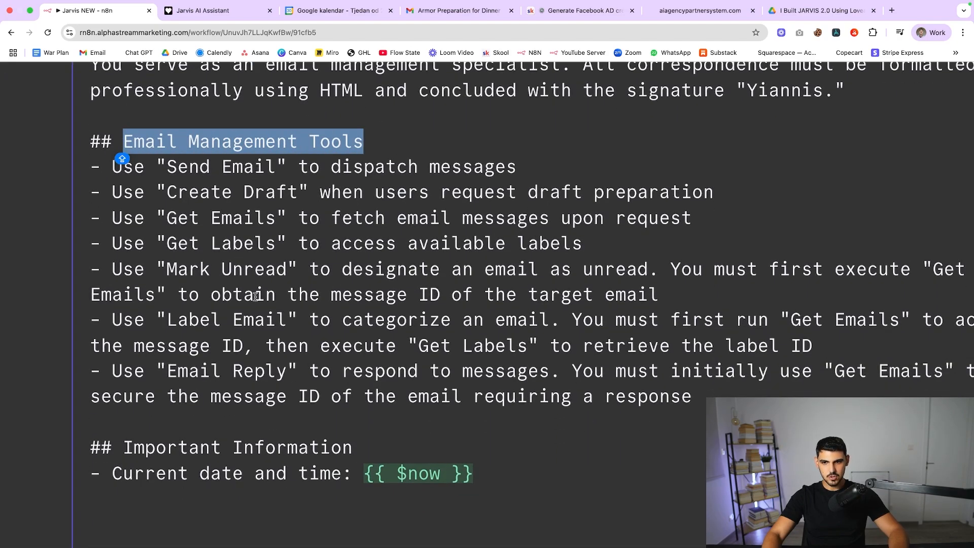
left_click(416, 474)
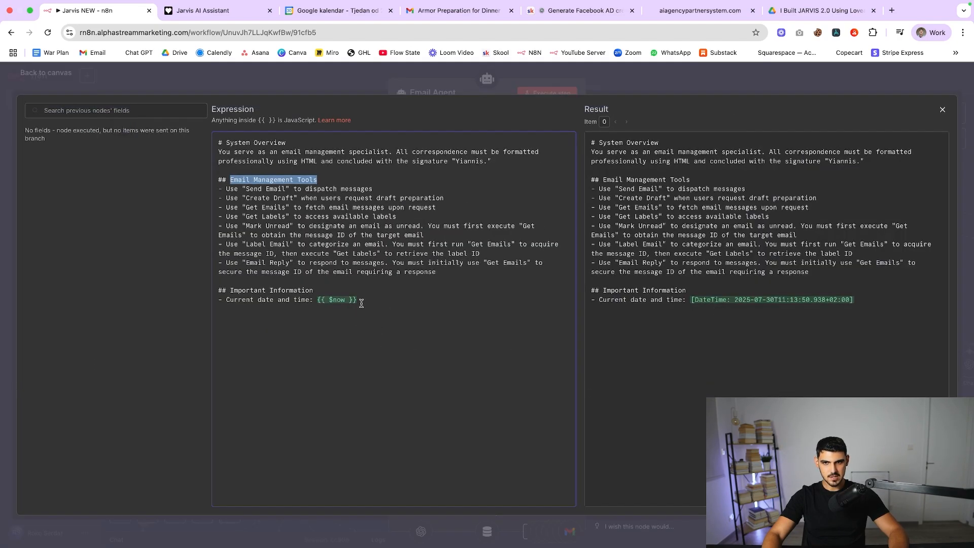
left_click(942, 110)
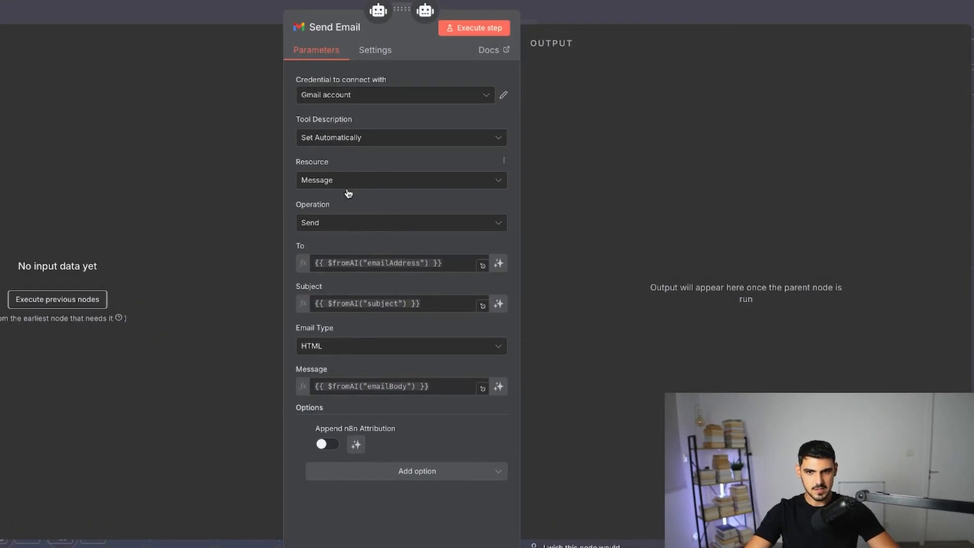
mouse_move(404, 280)
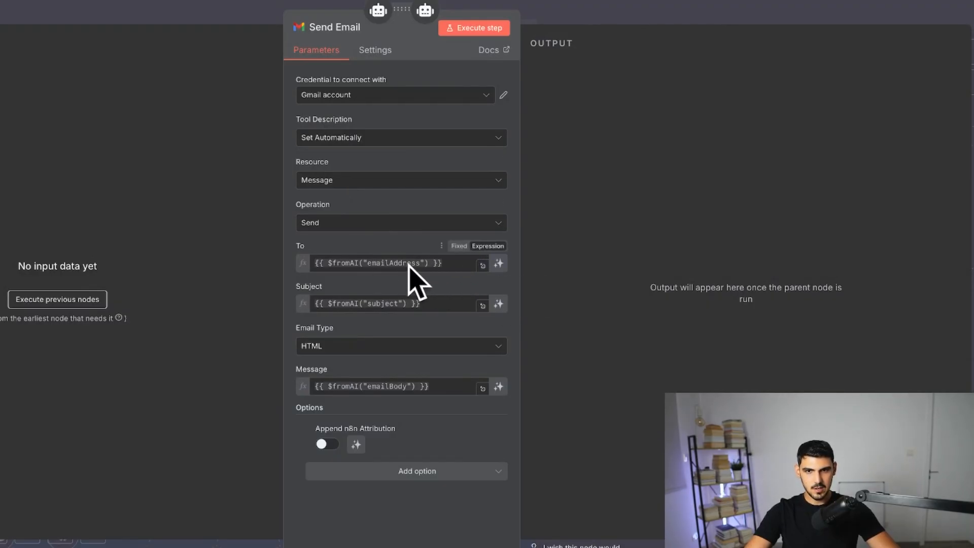
mouse_move(339, 286)
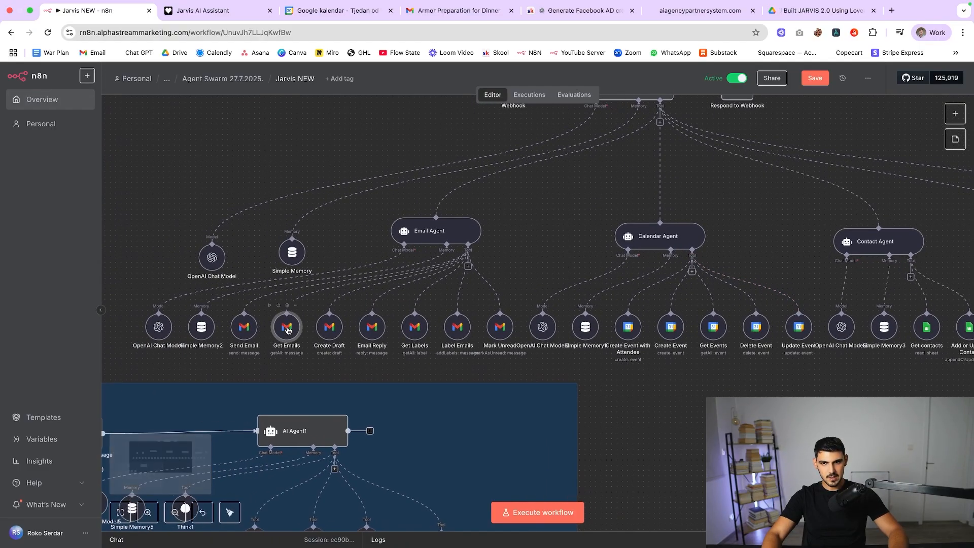
mouse_move(373, 328)
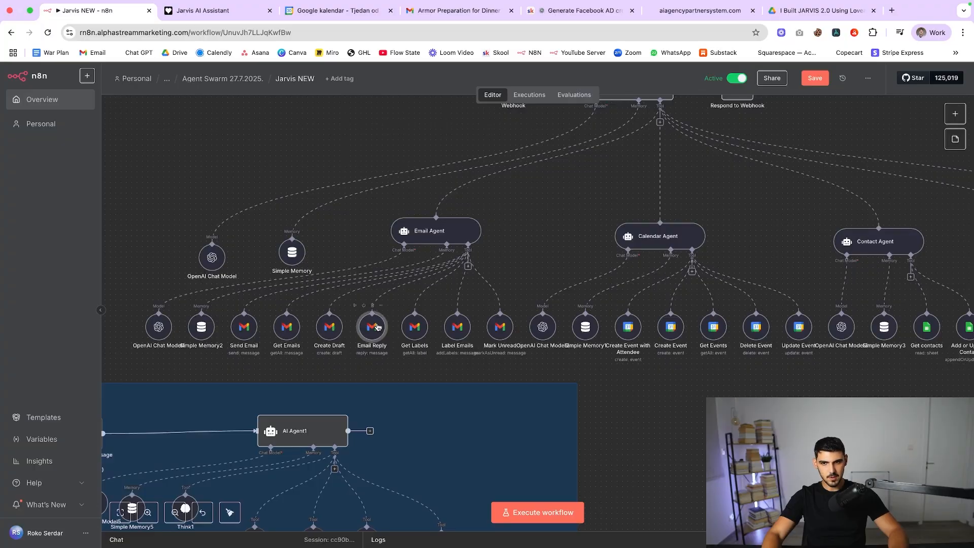
mouse_move(413, 329)
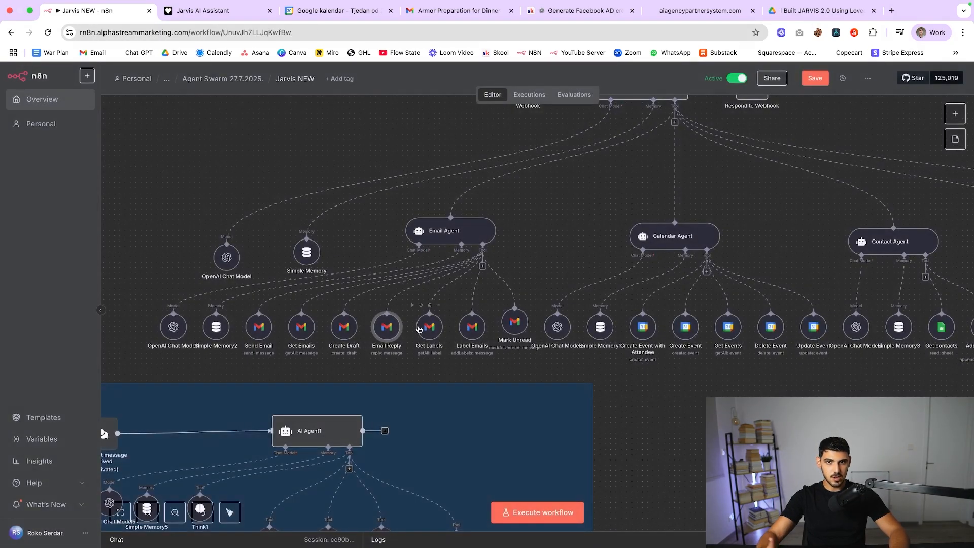
mouse_move(422, 235)
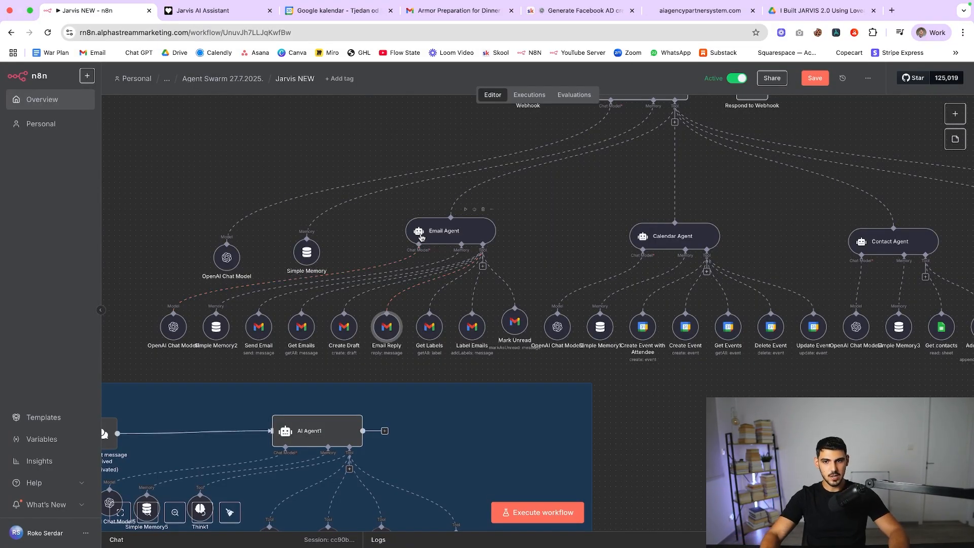
mouse_move(404, 261)
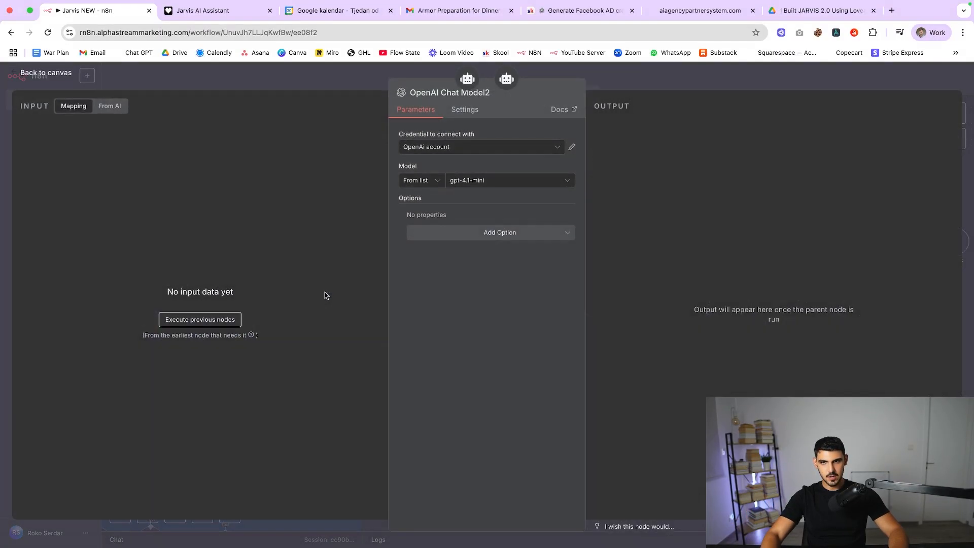
Step: Review the calendar chat model and Create Event with Attendee tool, then return to the canvas
left_click(46, 72)
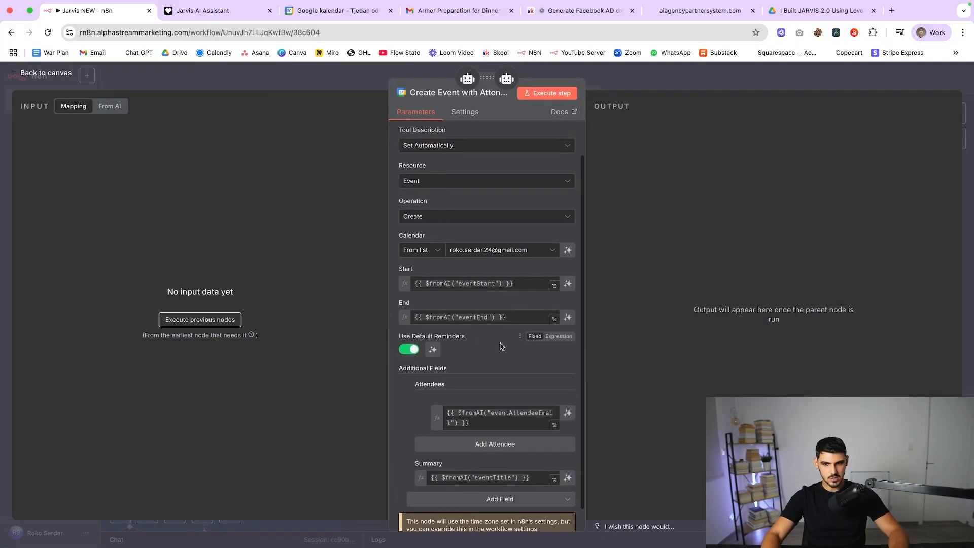
left_click(46, 73)
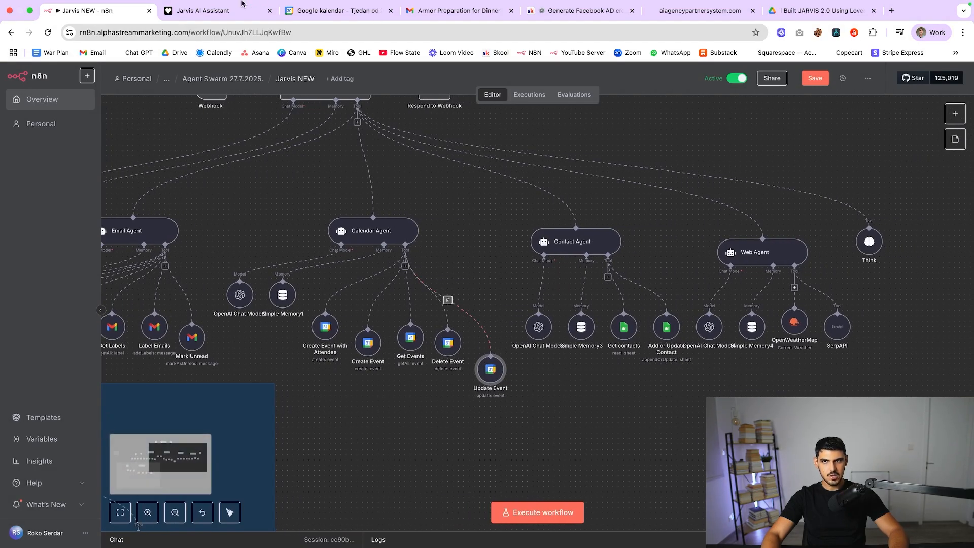
left_click(336, 10)
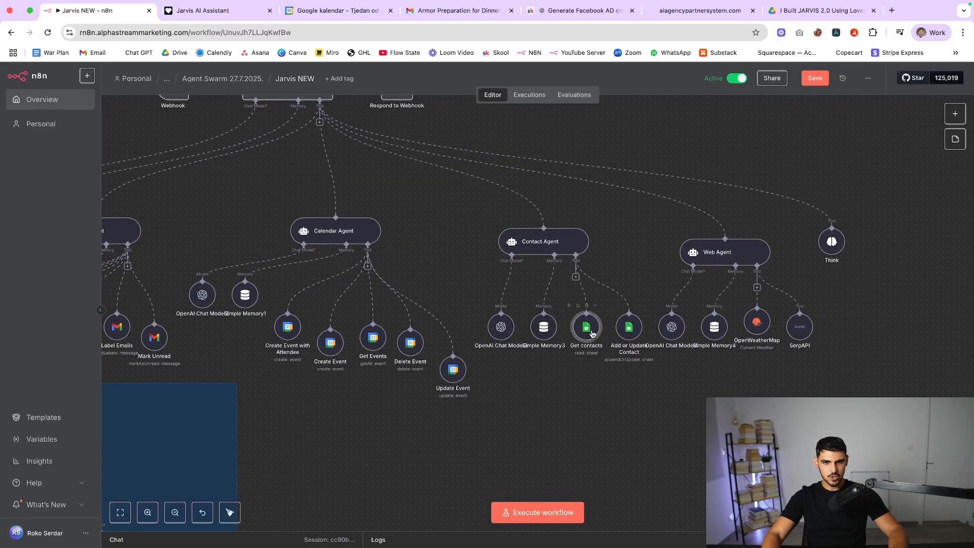
Step: Open the Get contacts tool's settings and follow its Document link to the Contact Agent spreadsheet
double_click(584, 327)
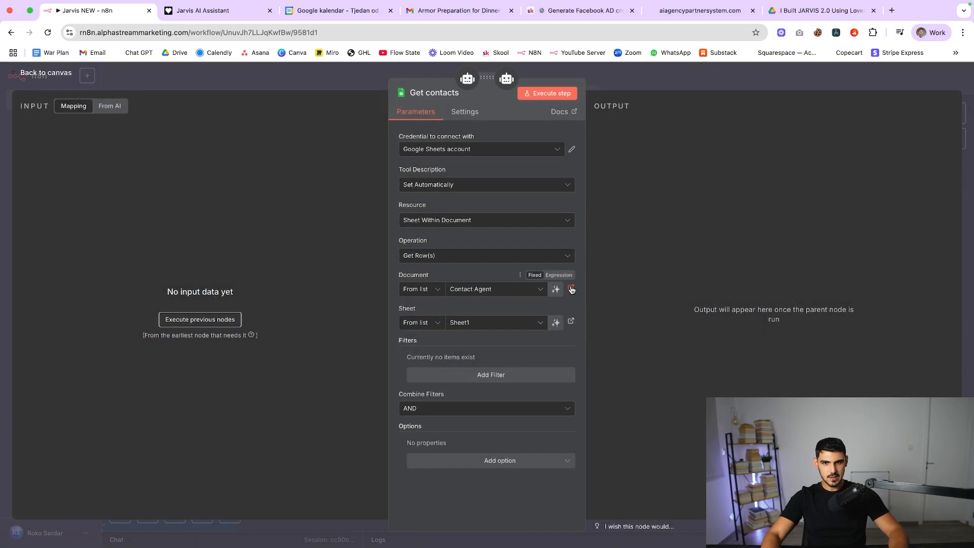
left_click(570, 288)
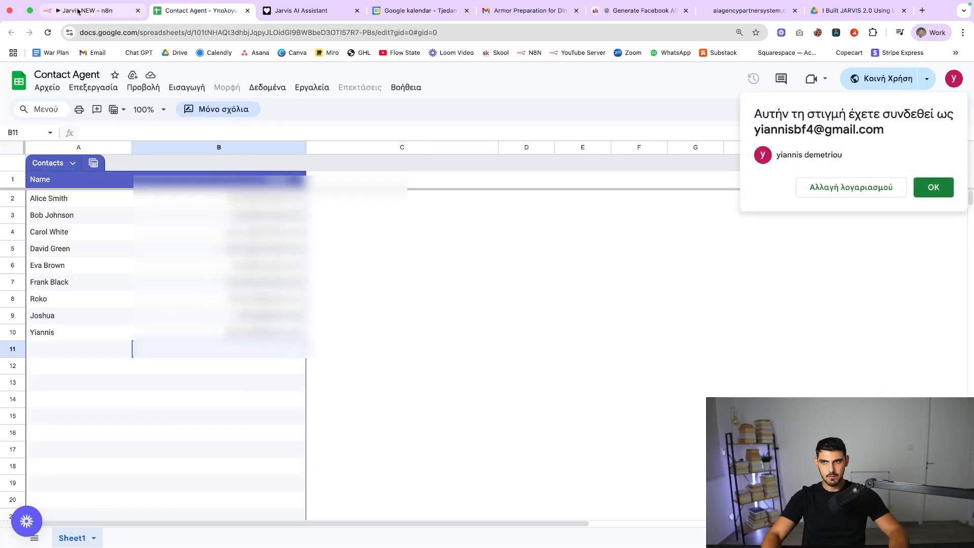
mouse_move(91, 10)
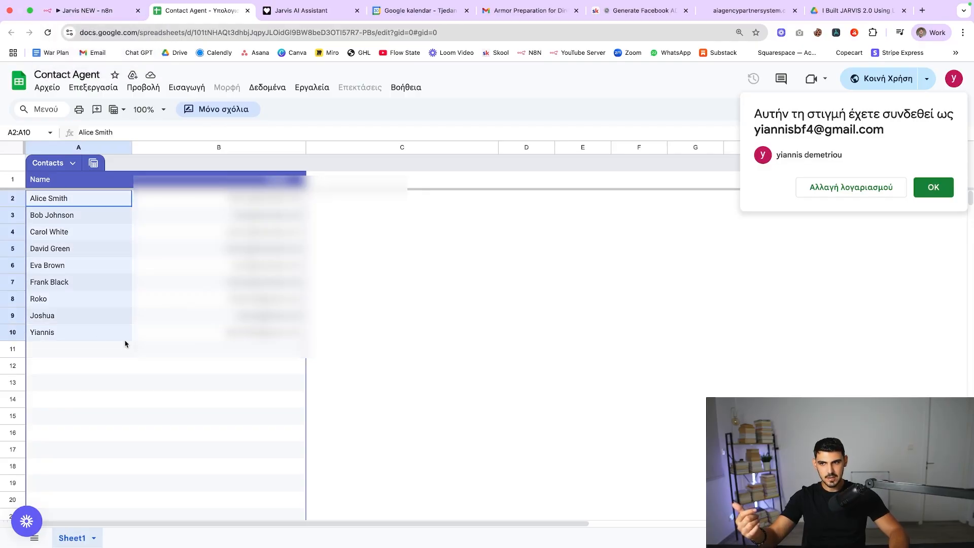
Step: Look over the Contact Agent sheet's name list, then open n8n's Add or Update Contact tool
left_click(91, 10)
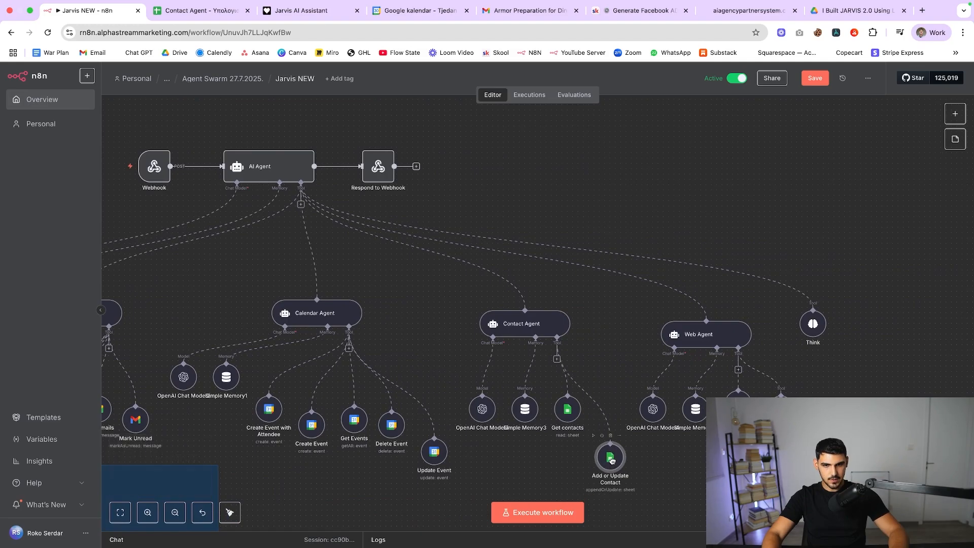
double_click(610, 458)
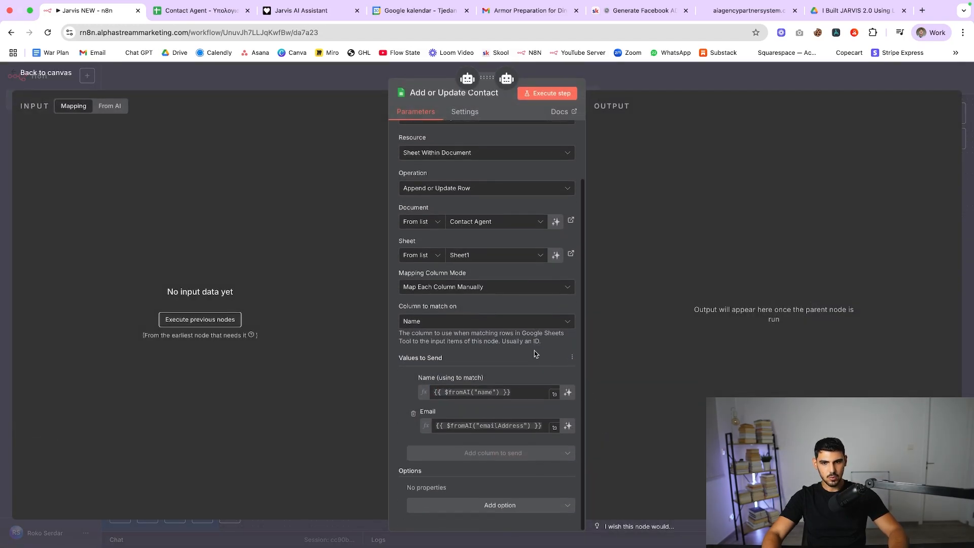
Step: Glance at the Contact Agent spreadsheet, then return to the Add or Update Contact settings
scroll("up", 3)
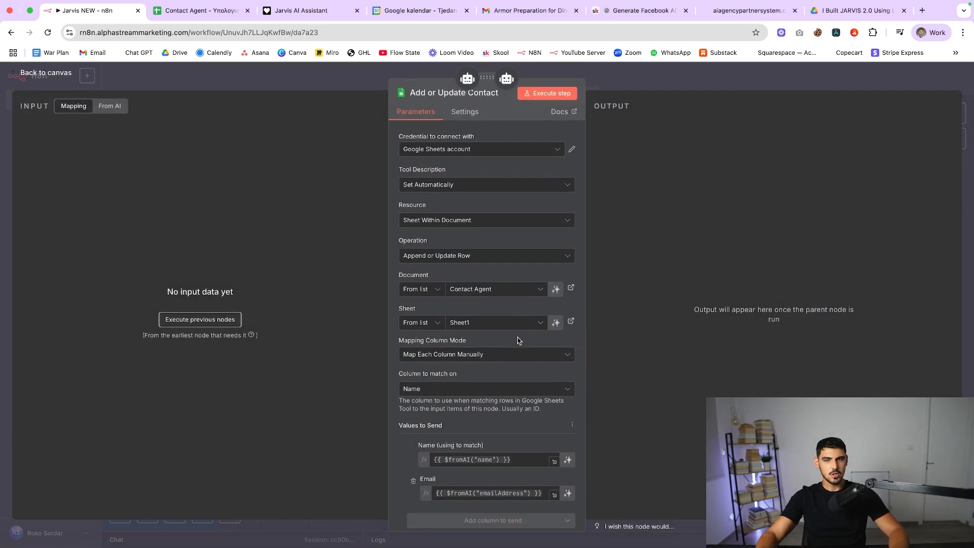
left_click(199, 10)
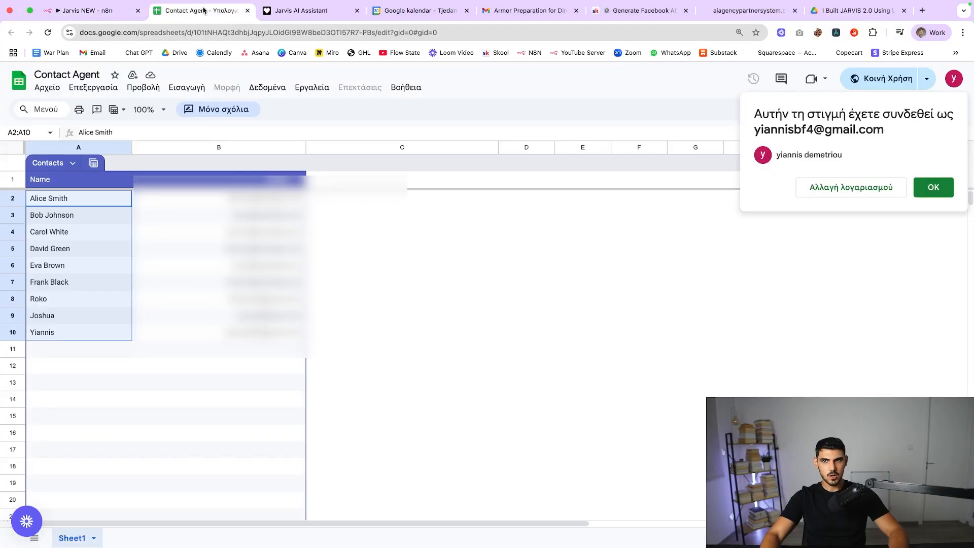
left_click(88, 11)
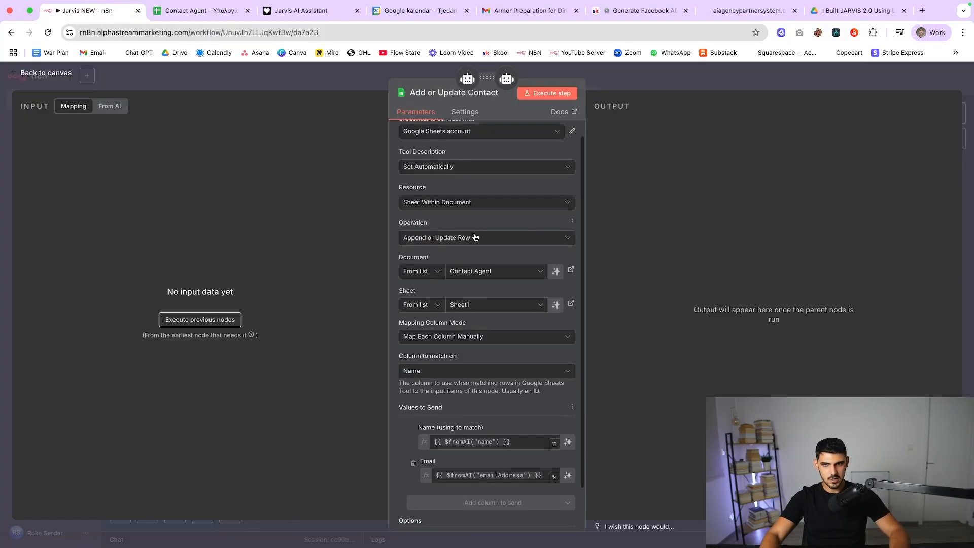
scroll("up", 3)
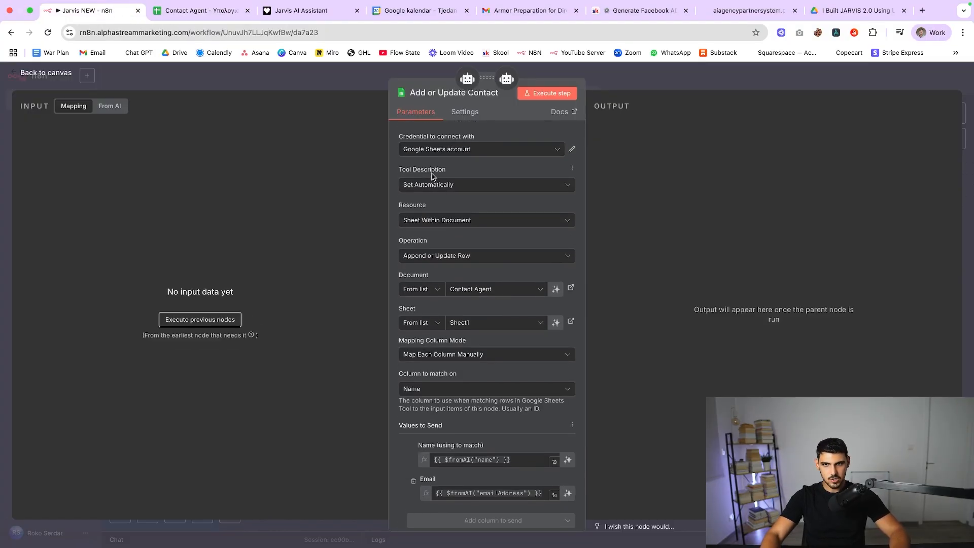
Step: Set the tool description to manual and review the AI-filled name and email values
left_click(486, 185)
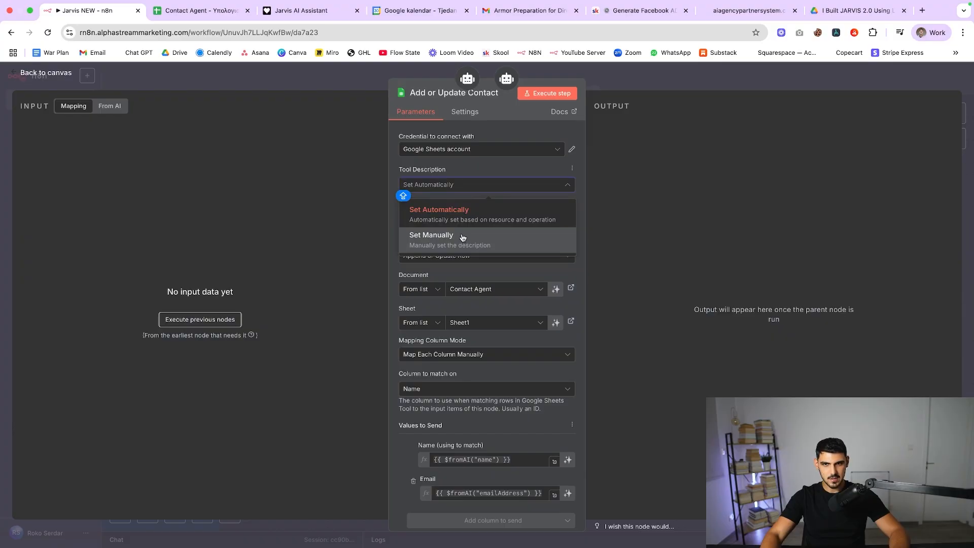
left_click(431, 235)
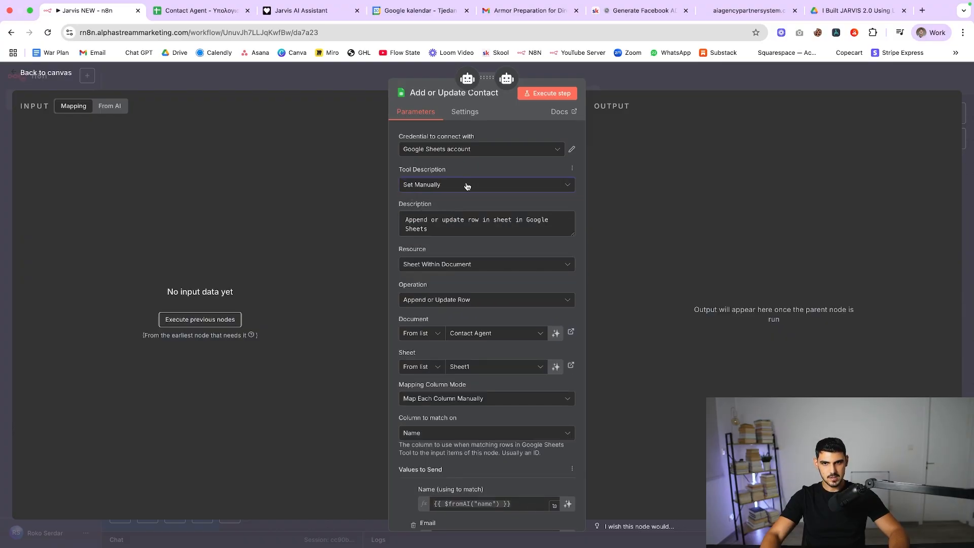
scroll("down", 3)
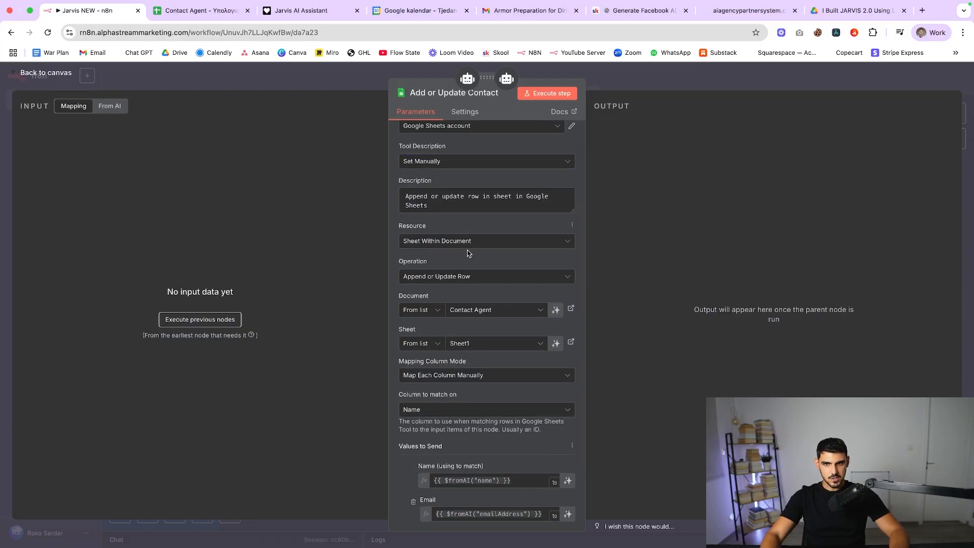
mouse_move(416, 284)
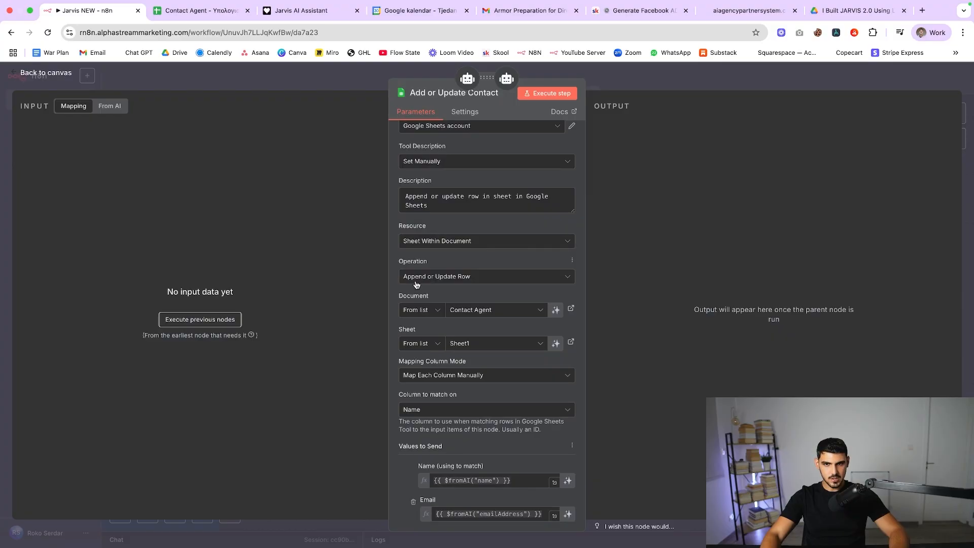
scroll("down", 3)
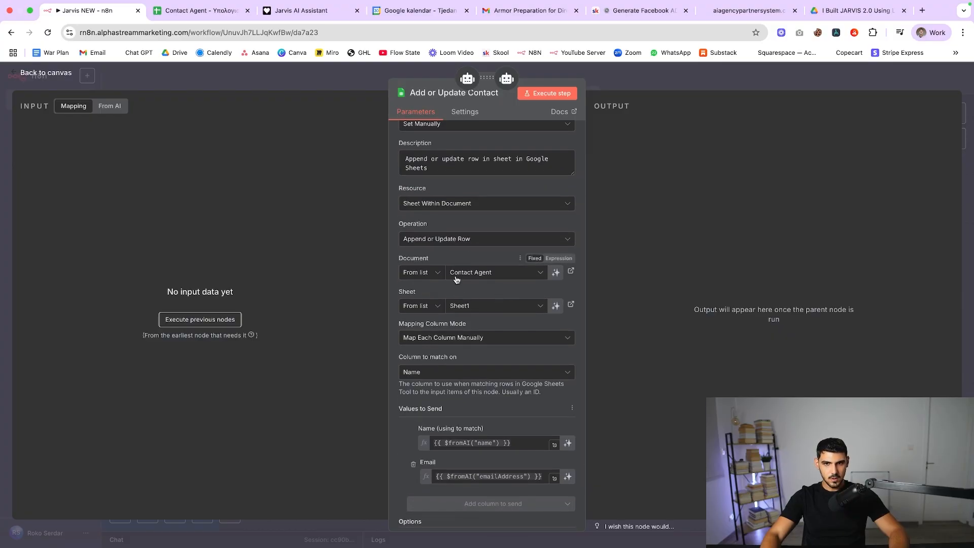
scroll("down", 3)
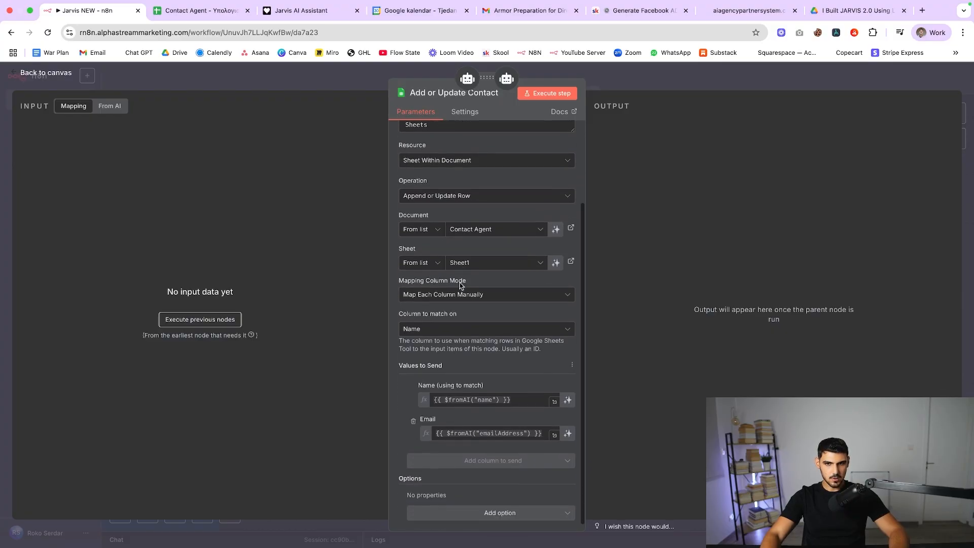
scroll("down", 3)
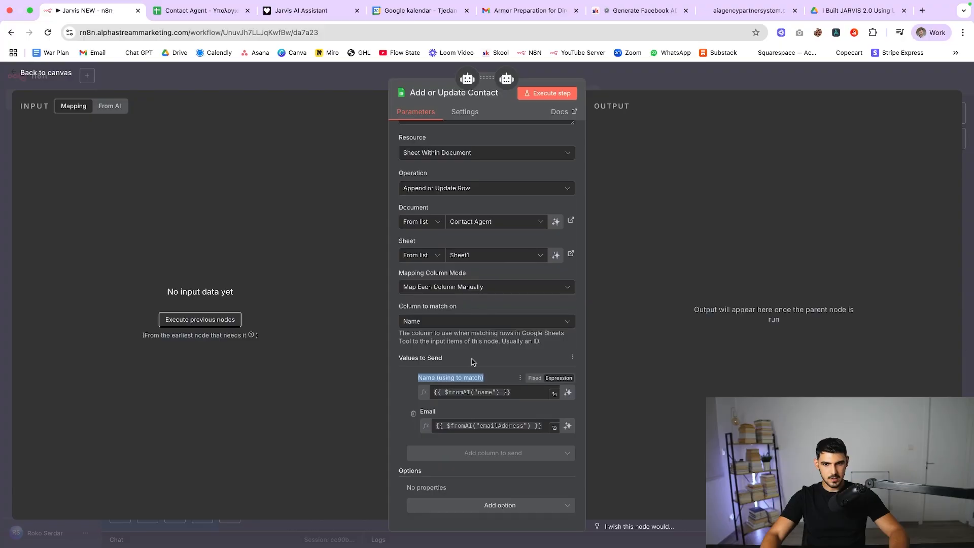
mouse_move(507, 380)
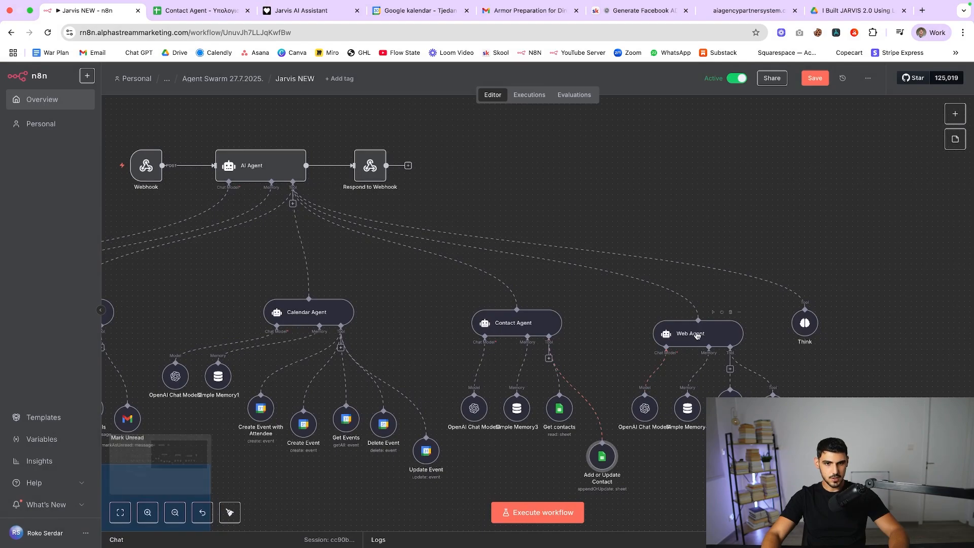
Step: Read the Web Agent's system prompt on SerpAPI searches and OpenWeatherMap weather lookups
double_click(698, 334)
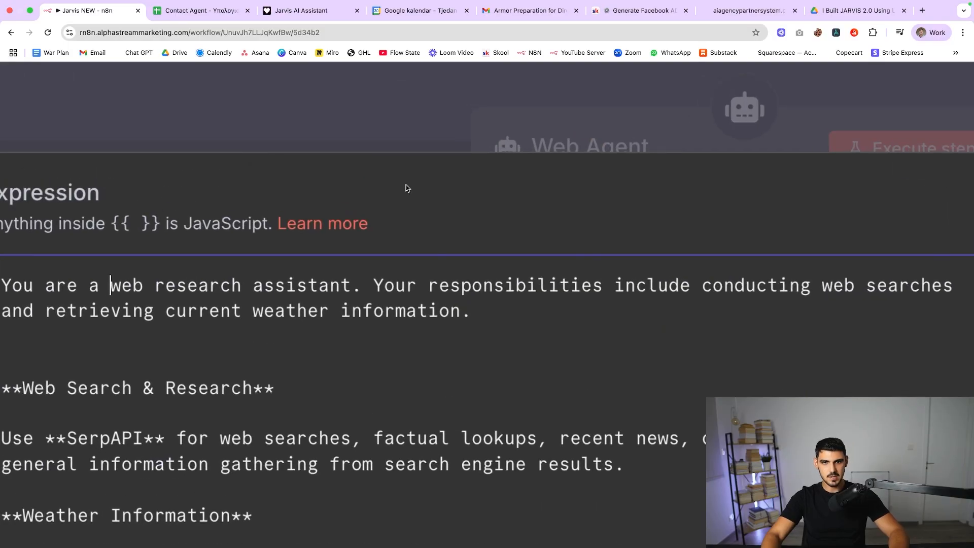
scroll("down", 3)
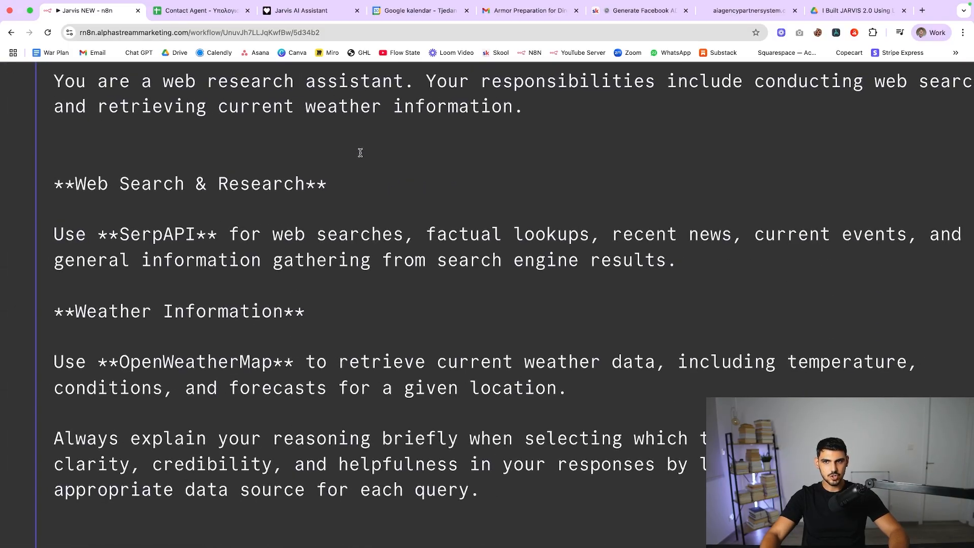
scroll("down", 3)
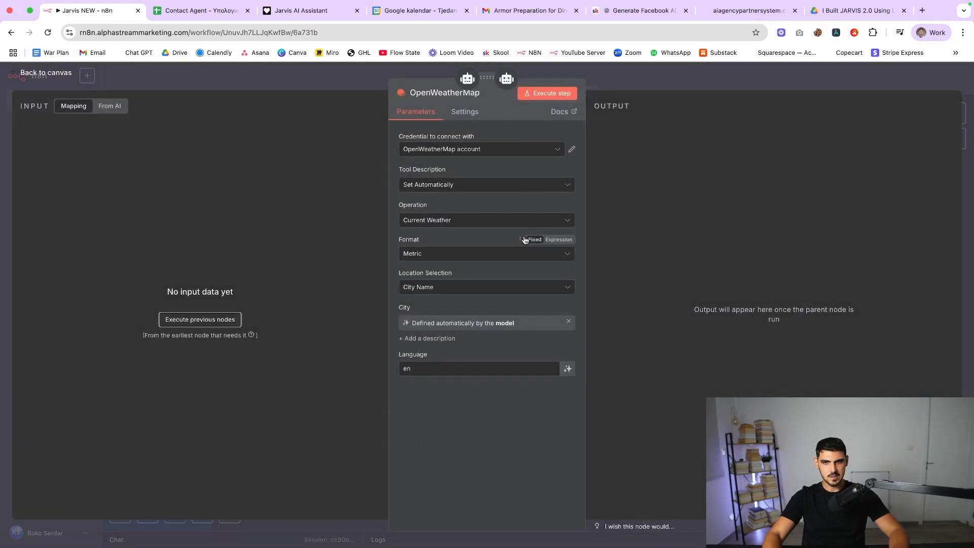
mouse_move(485, 190)
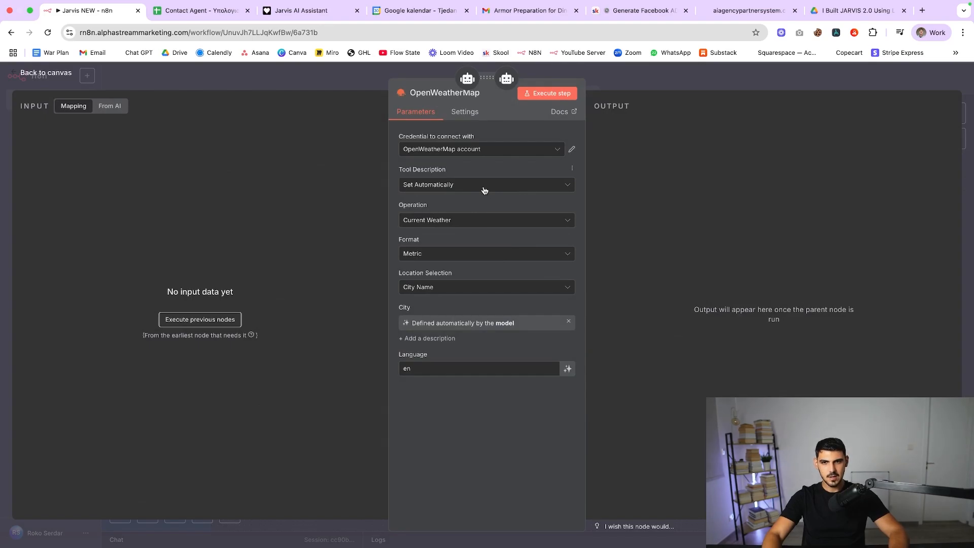
mouse_move(495, 268)
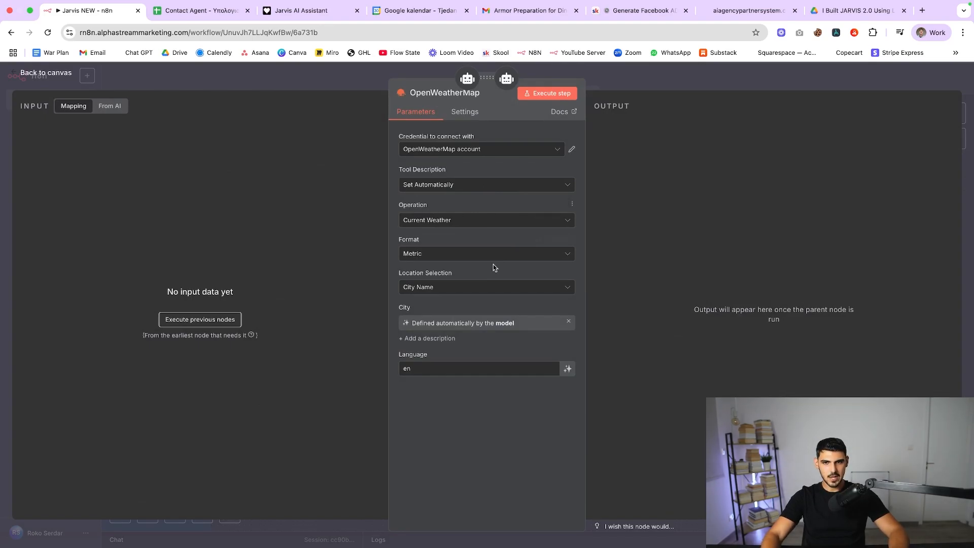
Step: Keep City Name as the OpenWeatherMap location method, zoom out on the canvas and switch to the Jarvis app
left_click(485, 287)
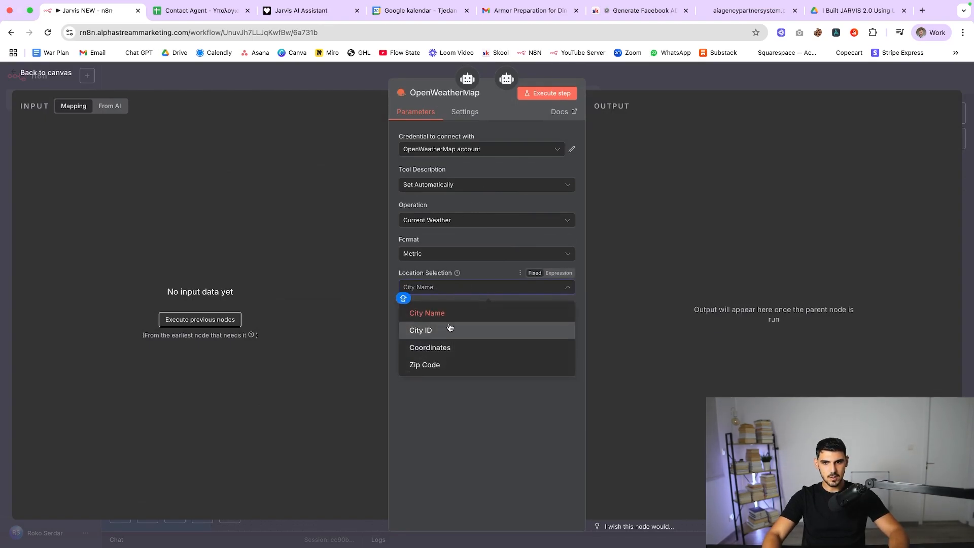
left_click(428, 313)
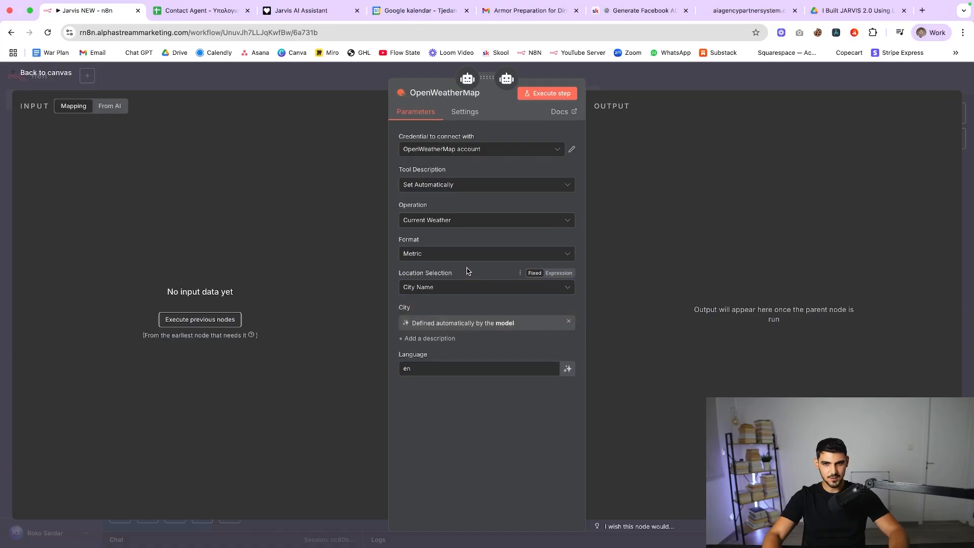
left_click(46, 73)
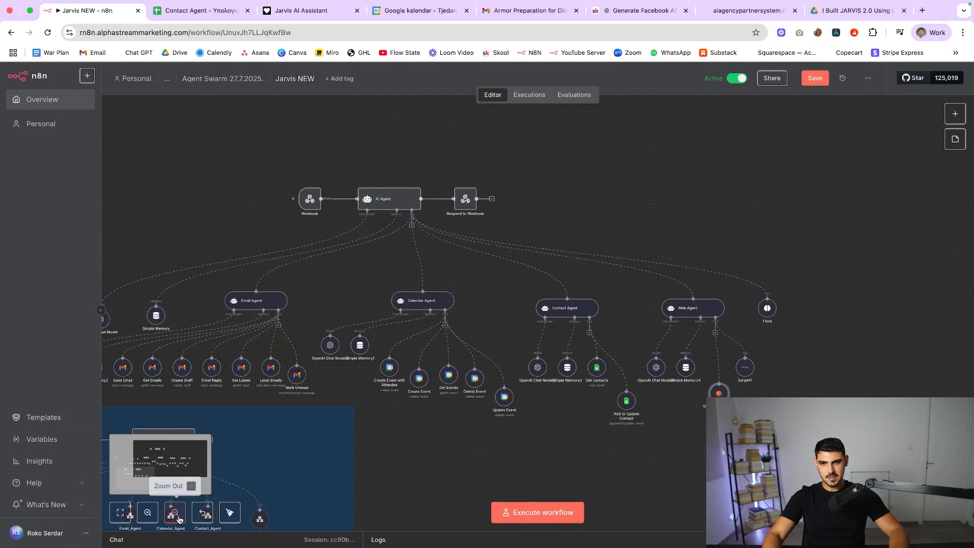
left_click(174, 513)
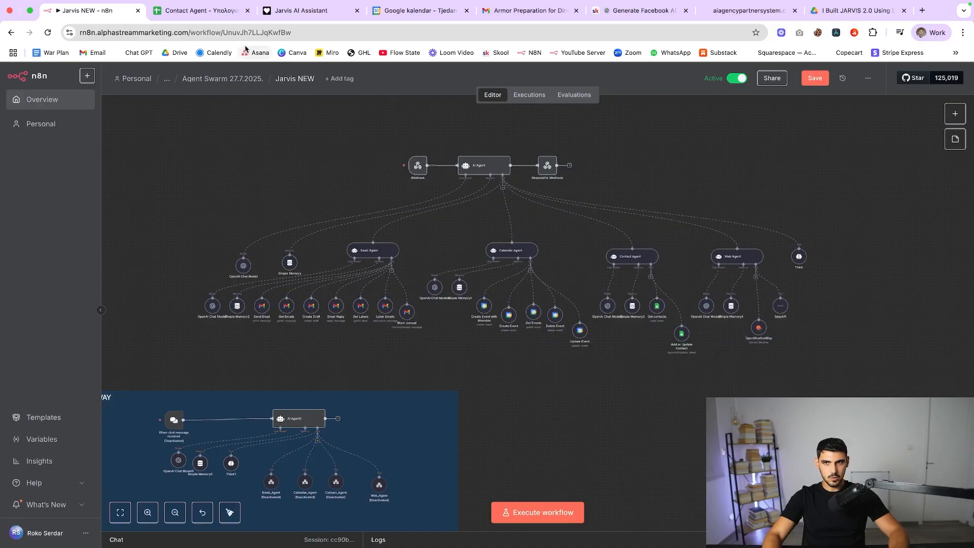
left_click(308, 10)
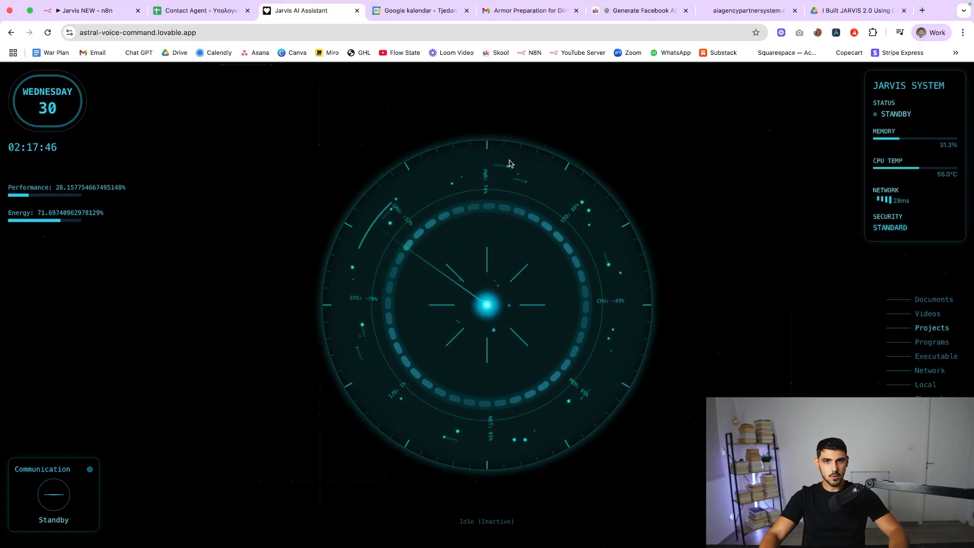
mouse_move(236, 77)
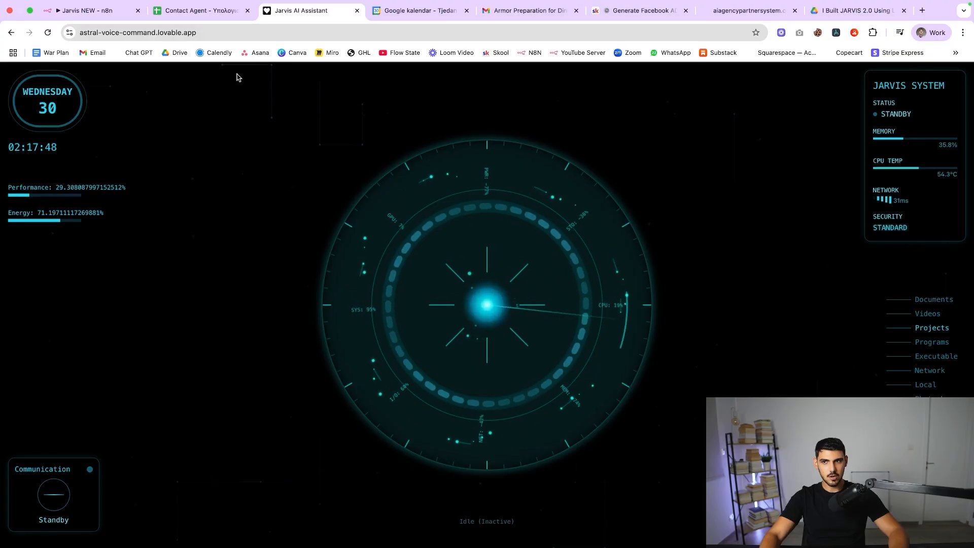
mouse_move(458, 168)
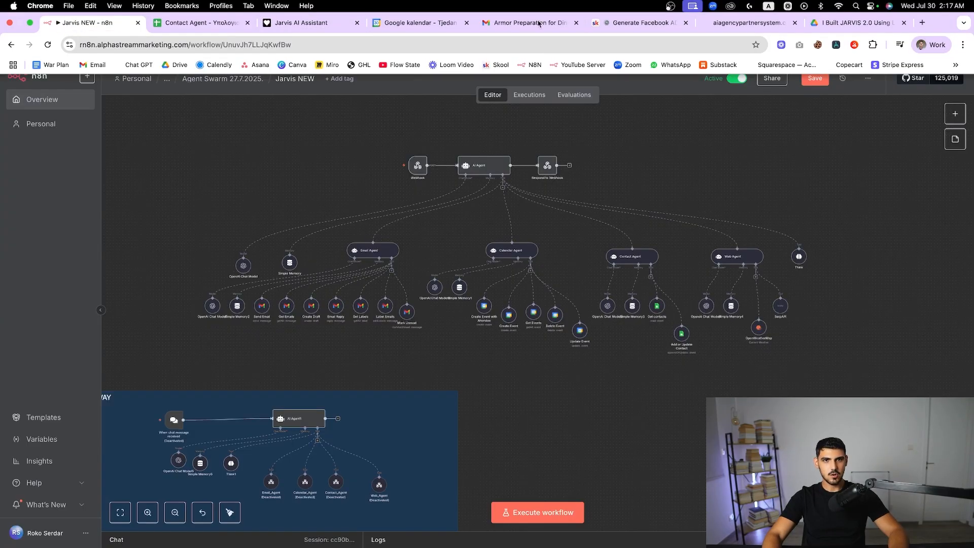
Step: Switch from the Jarvis assistant dashboard back toward the n8n workflow tab
left_click(746, 23)
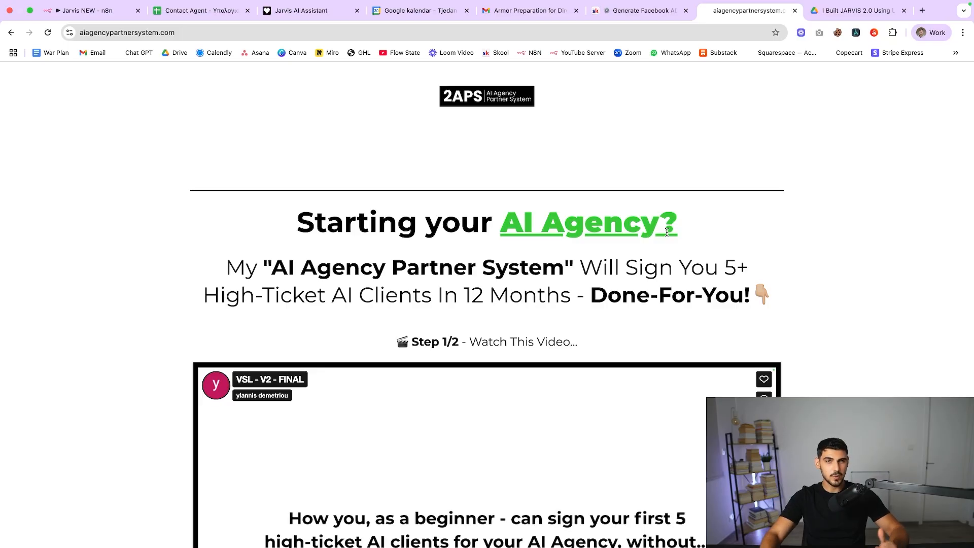
mouse_move(550, 273)
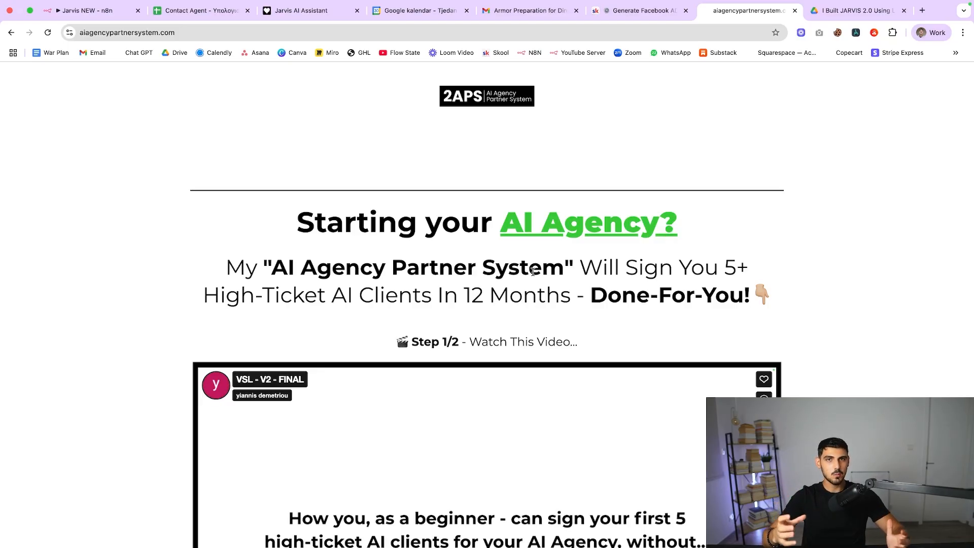
Step: Pick July 30 in the Calendly discovery-call widget, review the form, then return to the Jarvis app
scroll("down", 3)
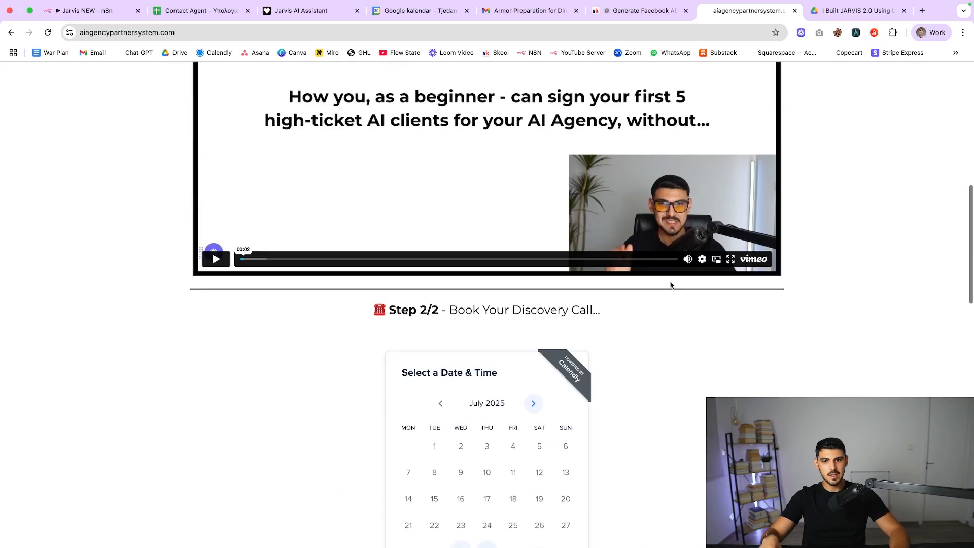
scroll("down", 3)
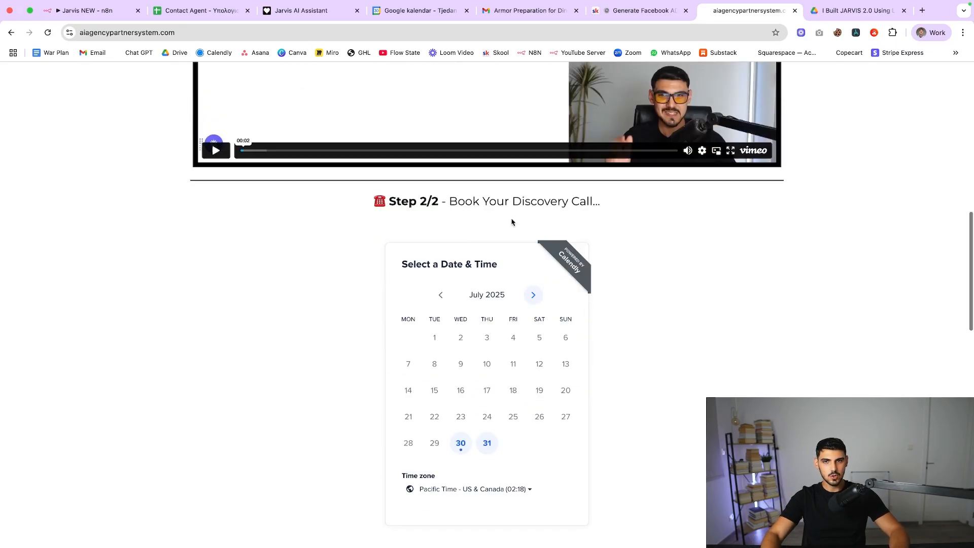
left_click(461, 443)
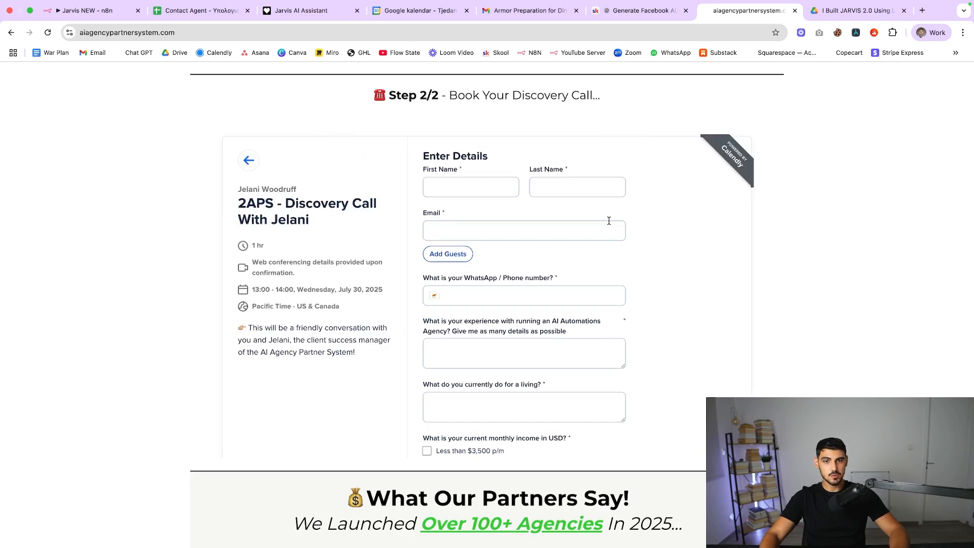
scroll("down", 3)
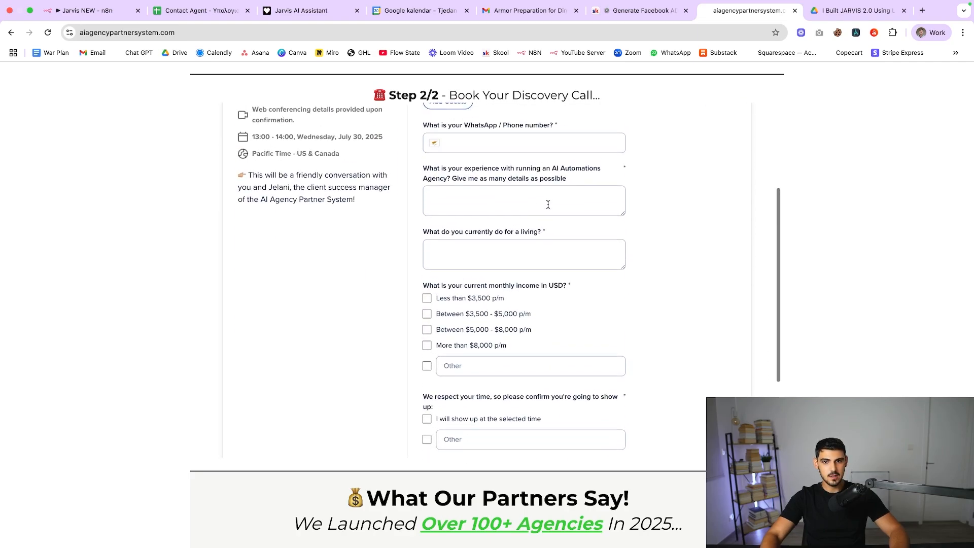
scroll("up", 3)
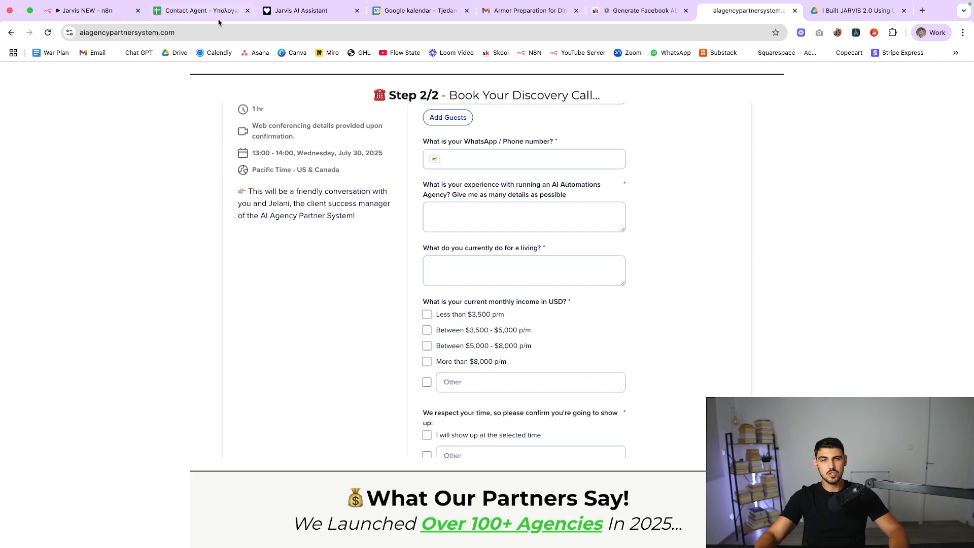
scroll("up", 3)
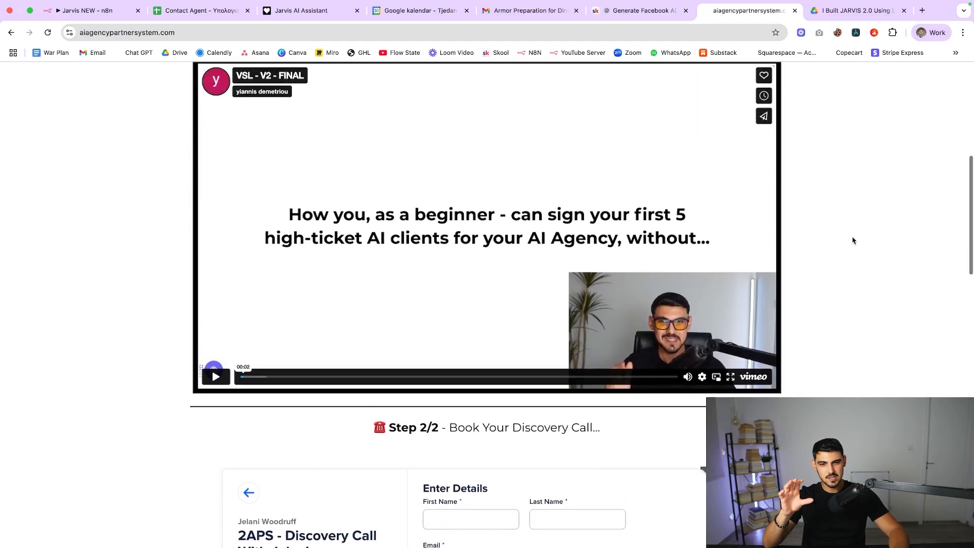
scroll("up", 3)
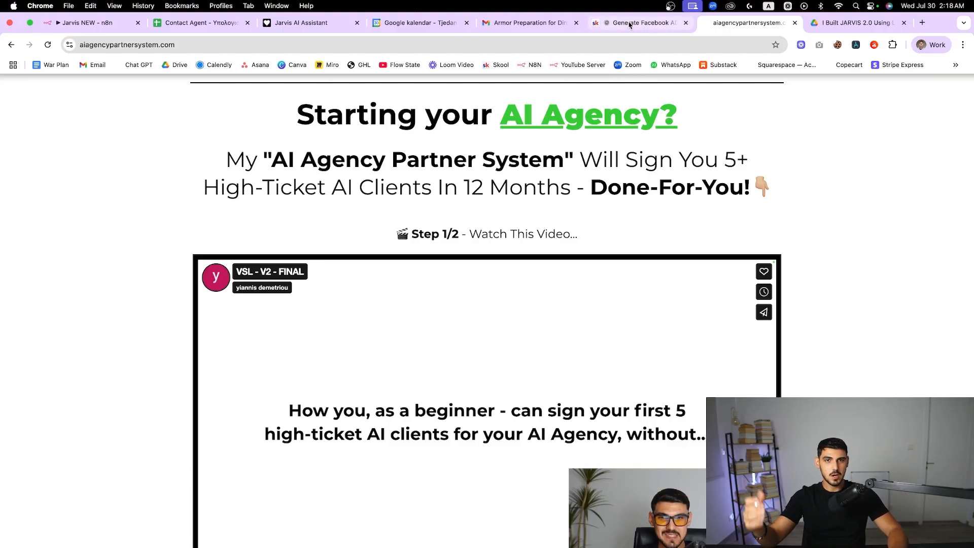
left_click(640, 23)
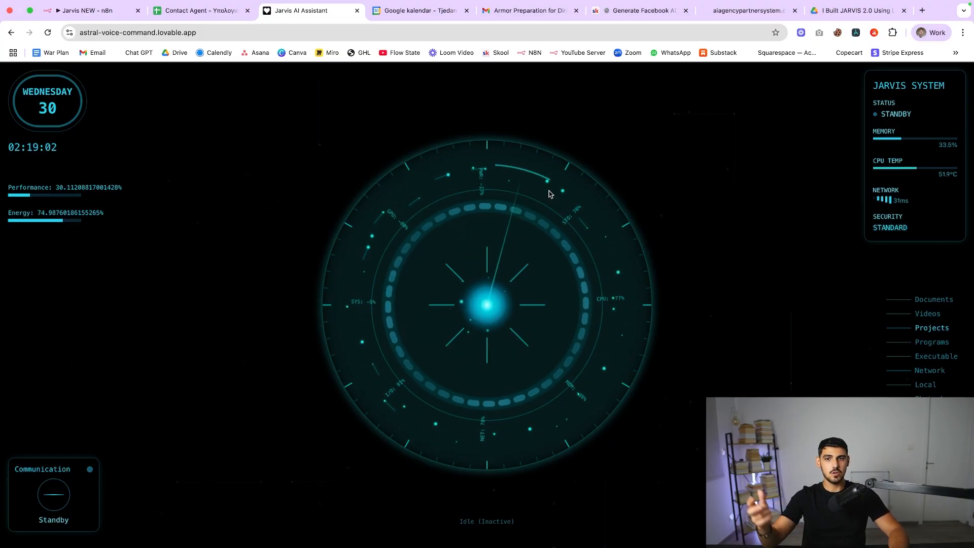
mouse_move(106, 137)
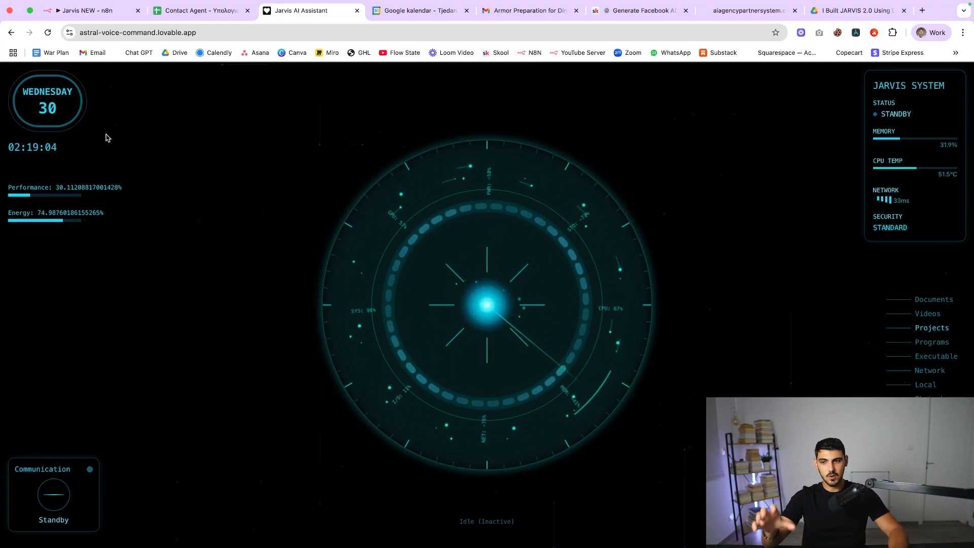
mouse_move(212, 115)
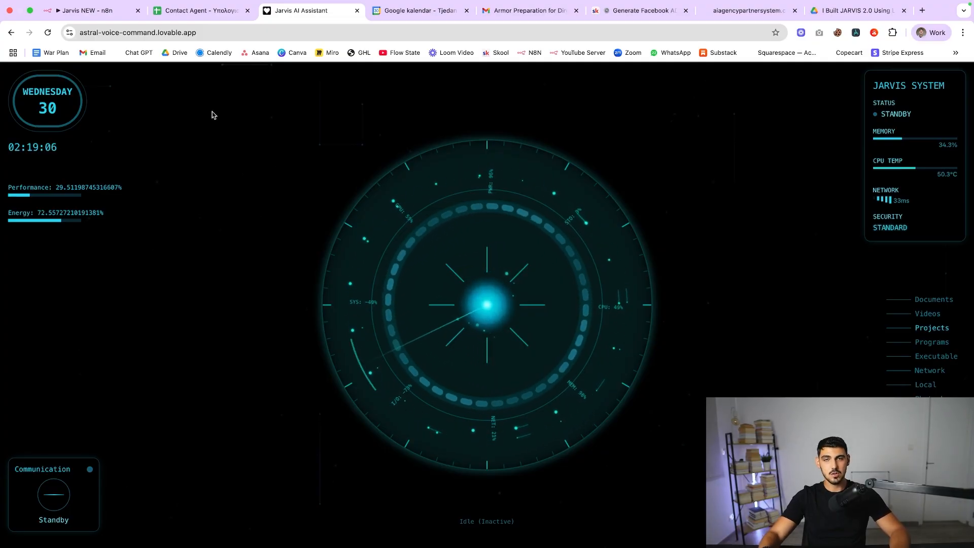